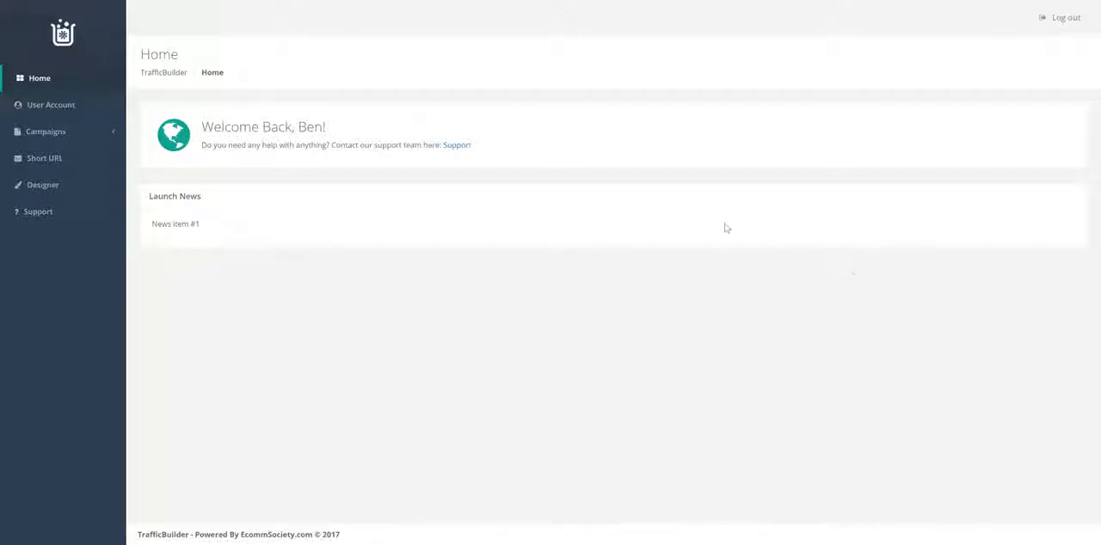
mouse_move(685, 225)
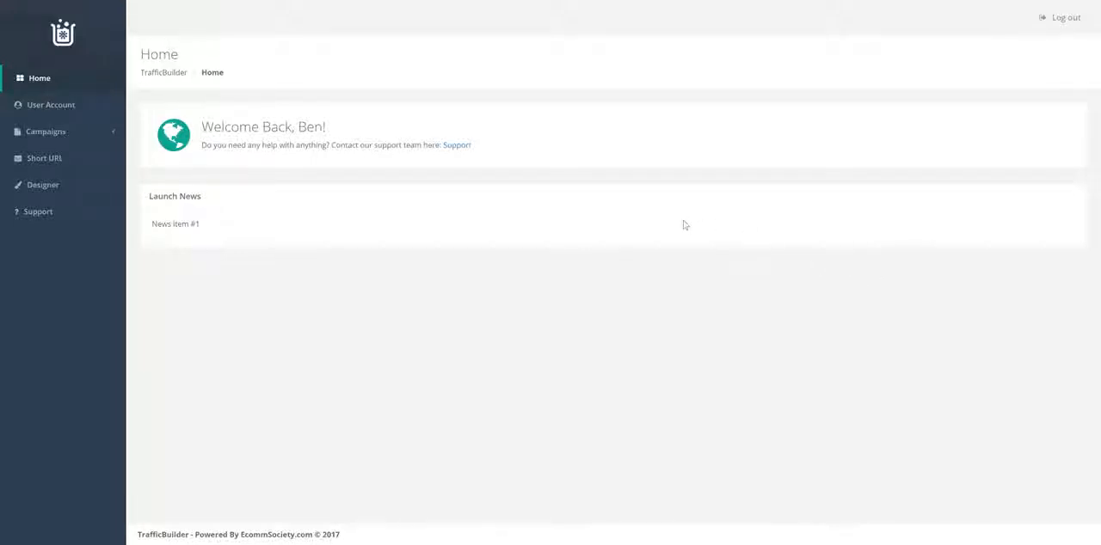
mouse_move(608, 225)
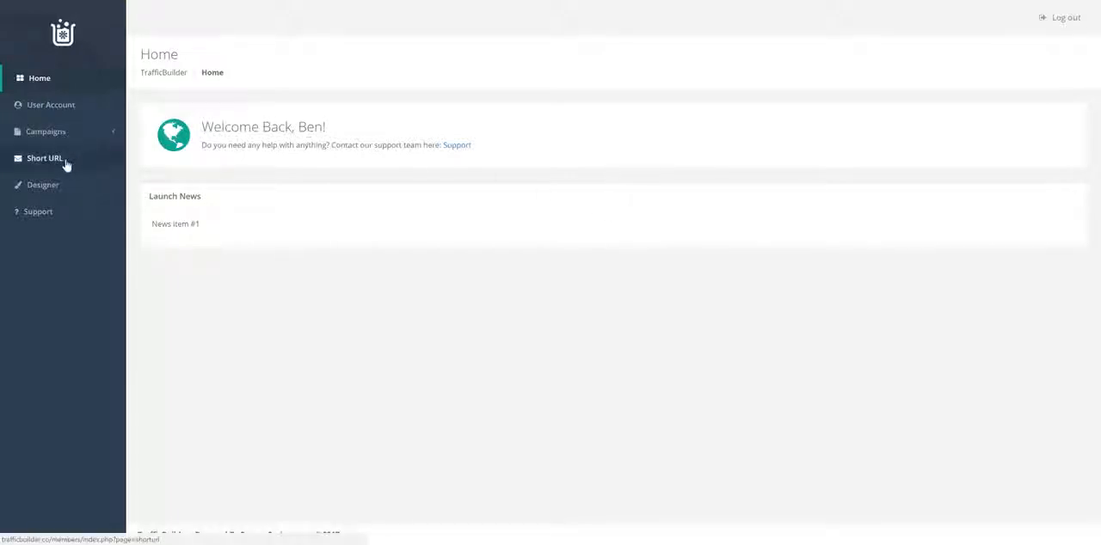
- Show the Url Manager listing the Amazon Socks short link with zero clicks
click(45, 158)
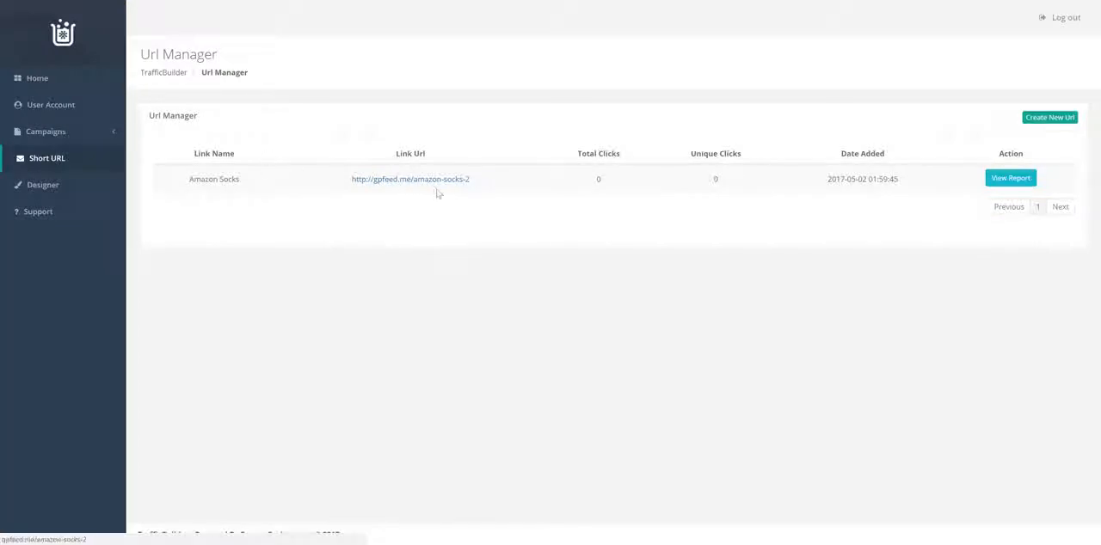
mouse_move(463, 159)
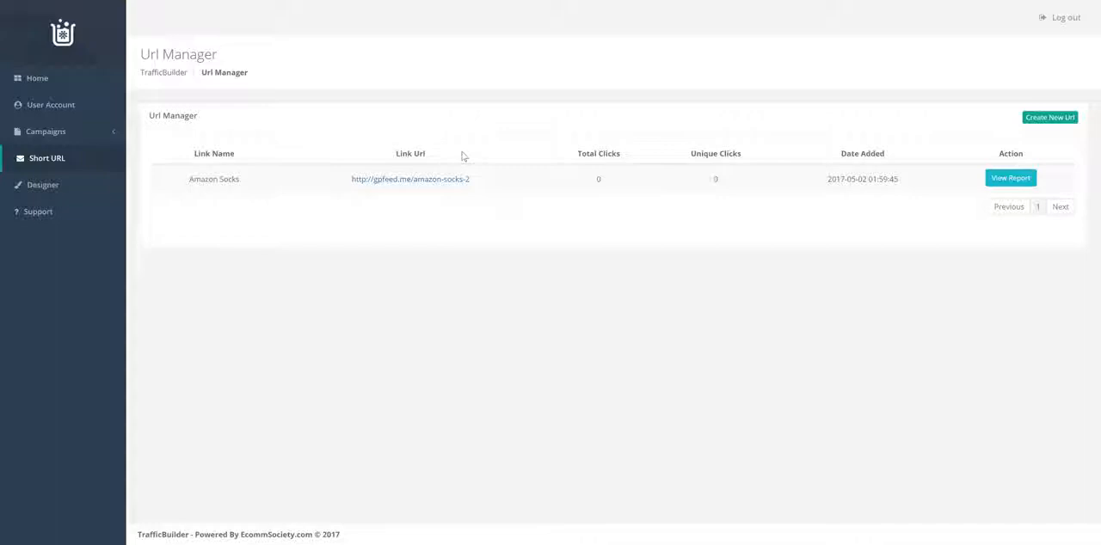
mouse_move(453, 155)
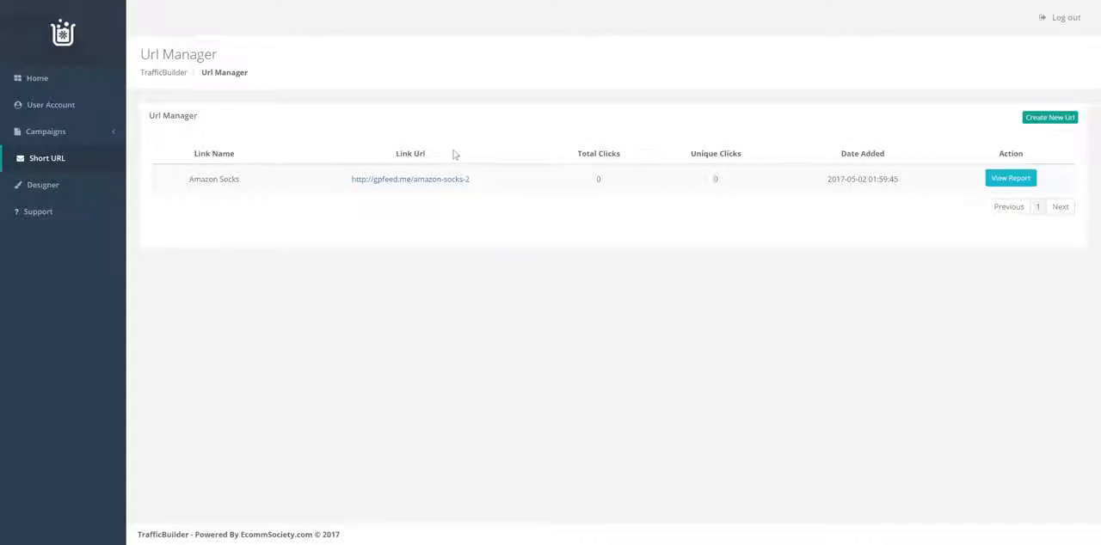
mouse_move(365, 182)
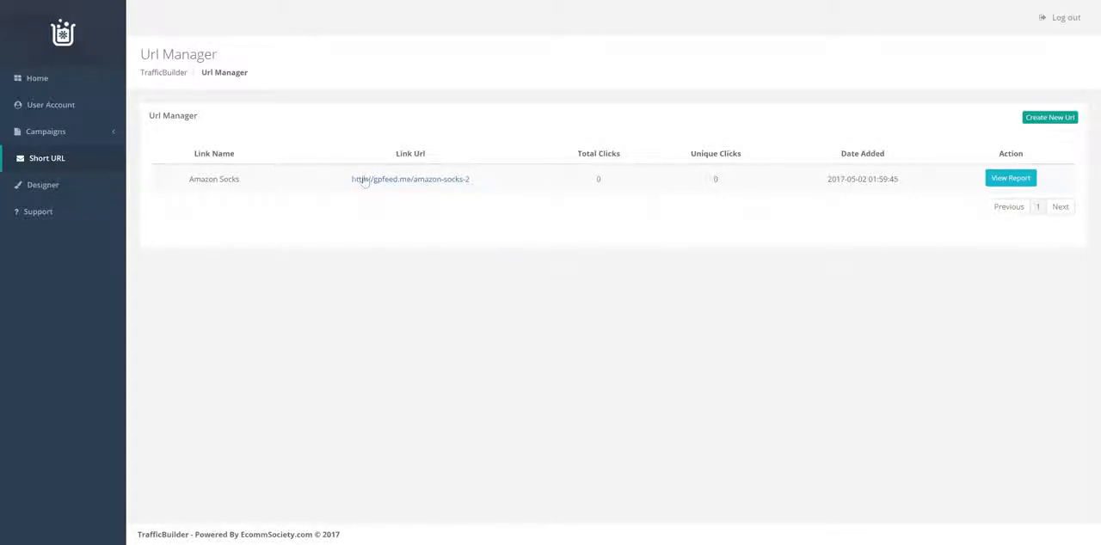
mouse_move(605, 191)
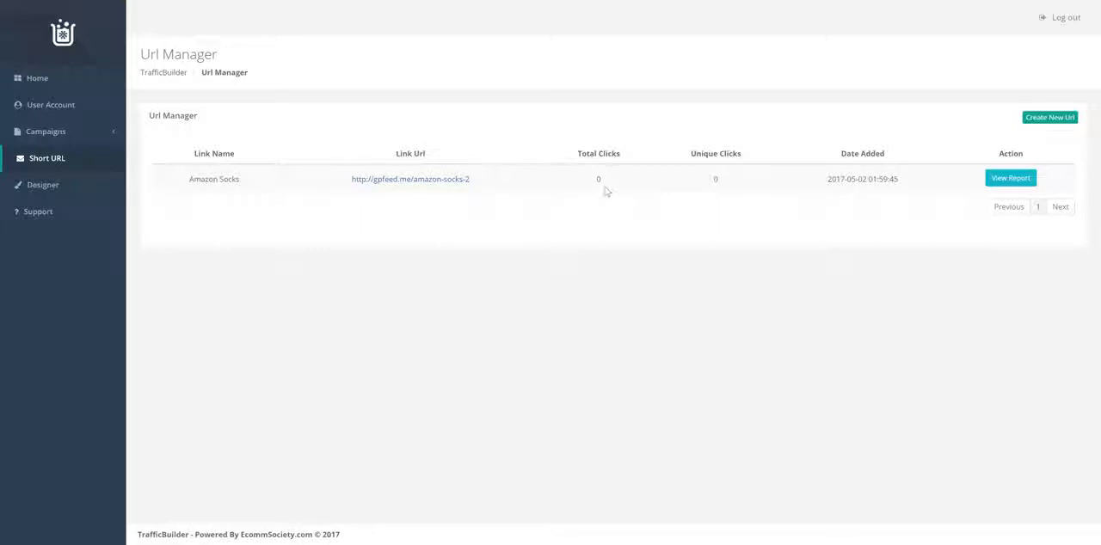
mouse_move(568, 137)
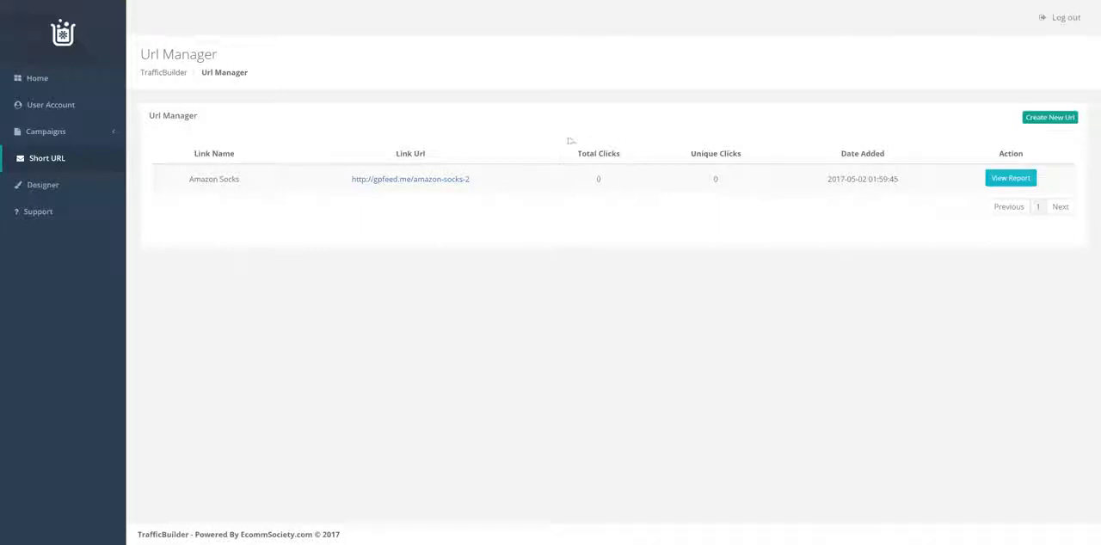
mouse_move(722, 142)
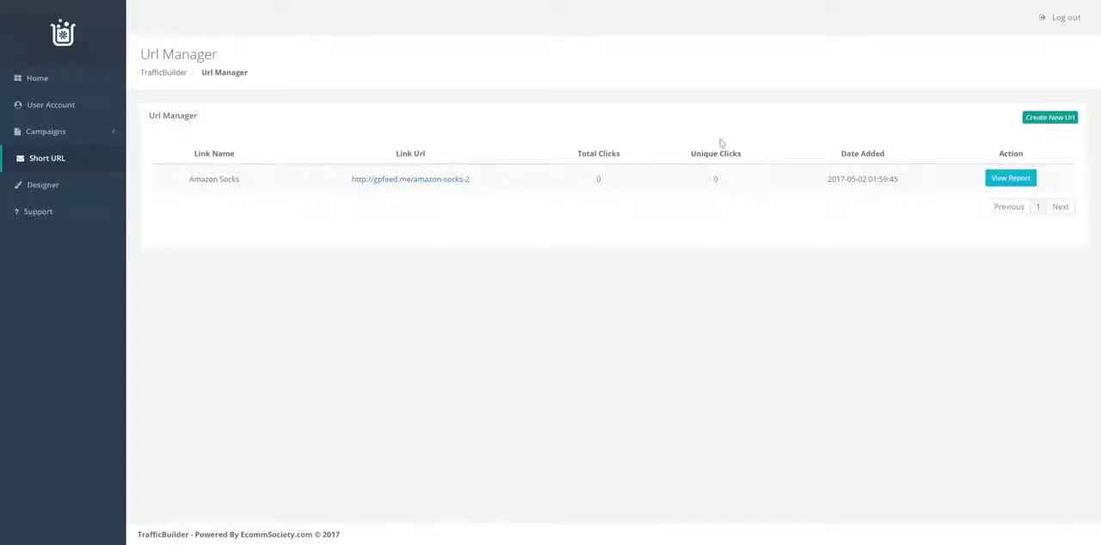
mouse_move(932, 186)
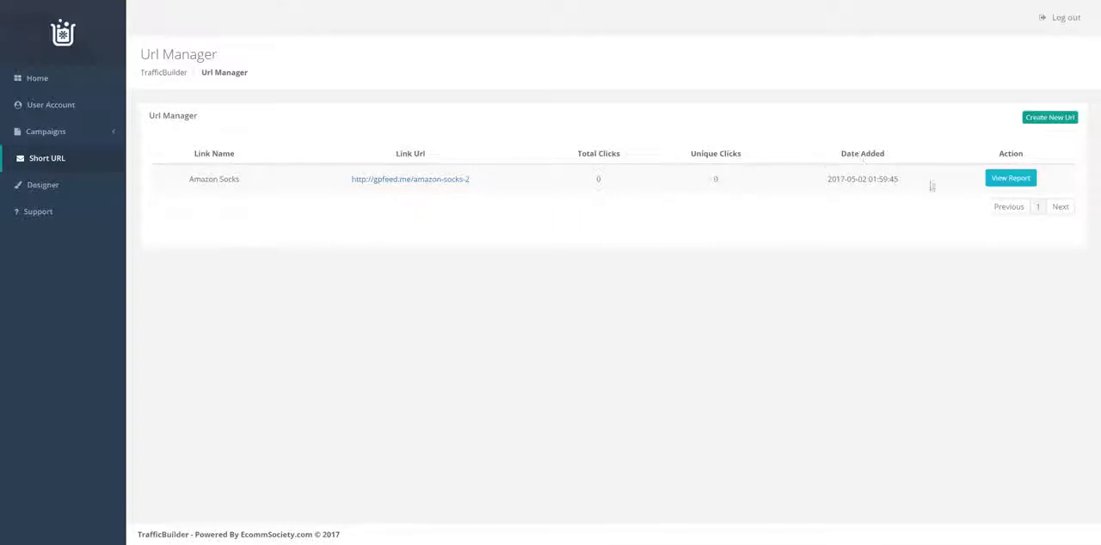
- View the Amazon Socks click report (still empty) and copy its short URL
click(1009, 179)
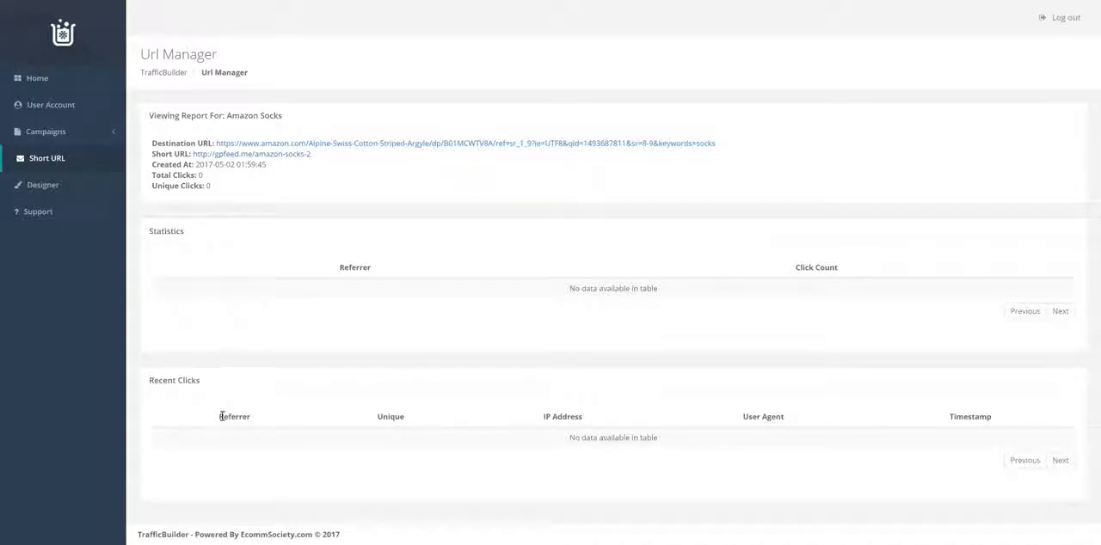
mouse_move(256, 418)
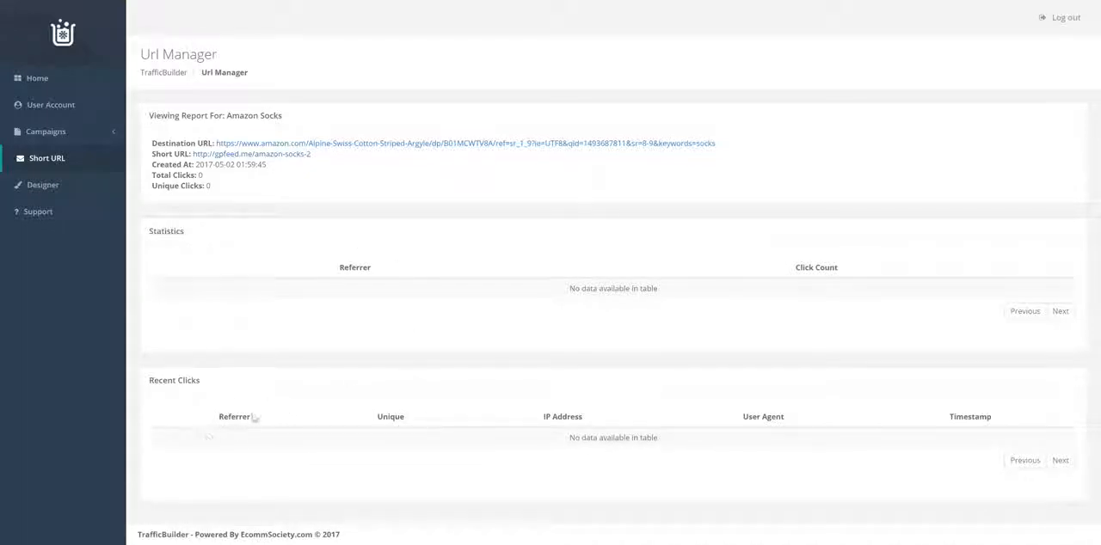
mouse_move(381, 403)
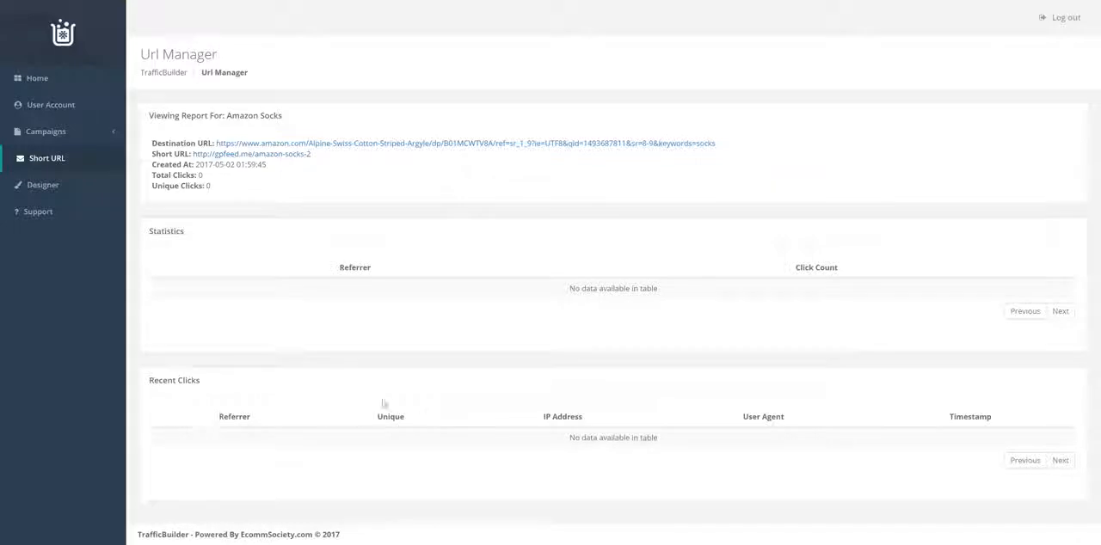
mouse_move(571, 406)
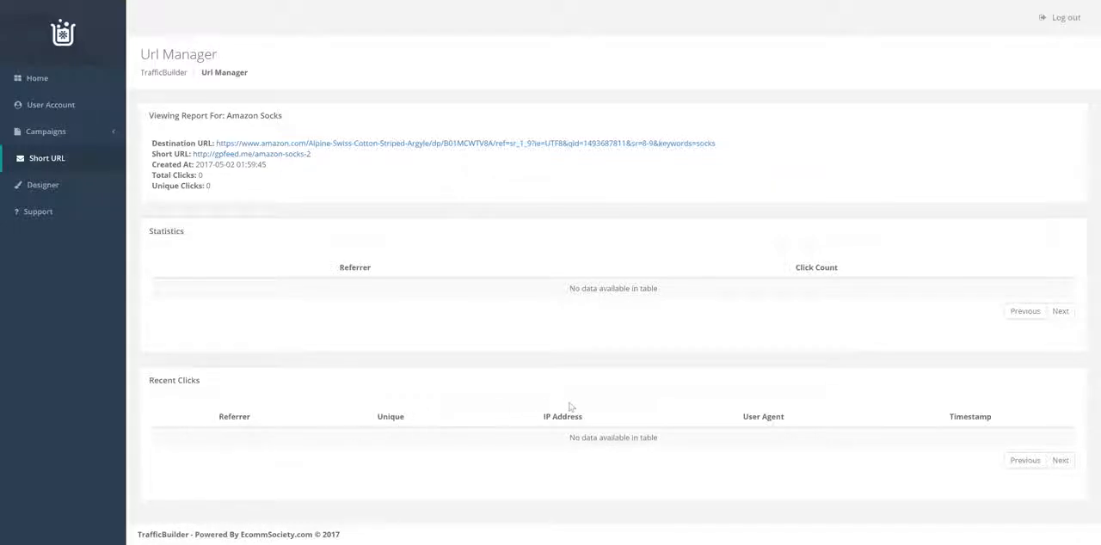
mouse_move(777, 406)
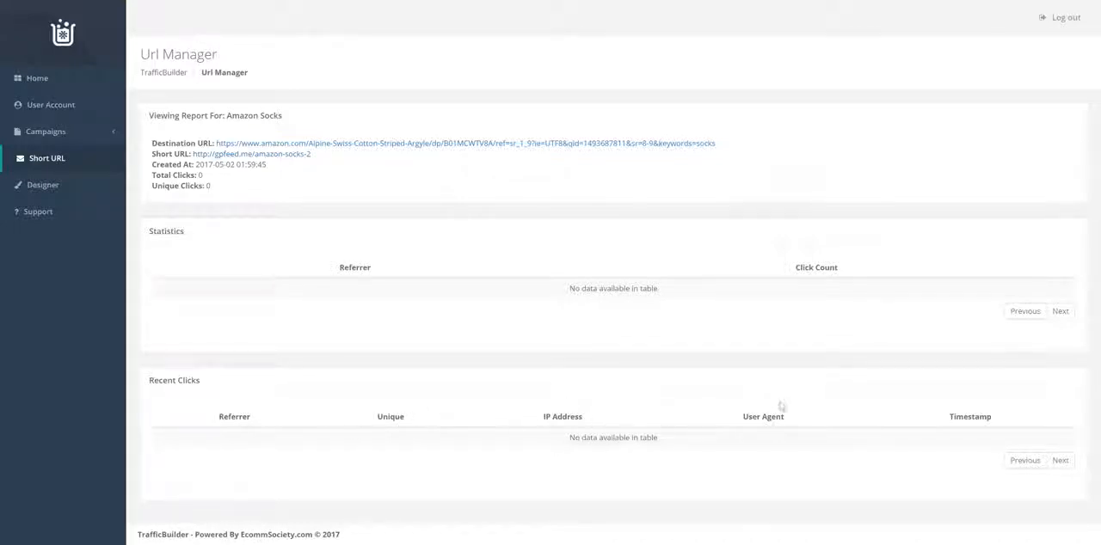
mouse_move(949, 416)
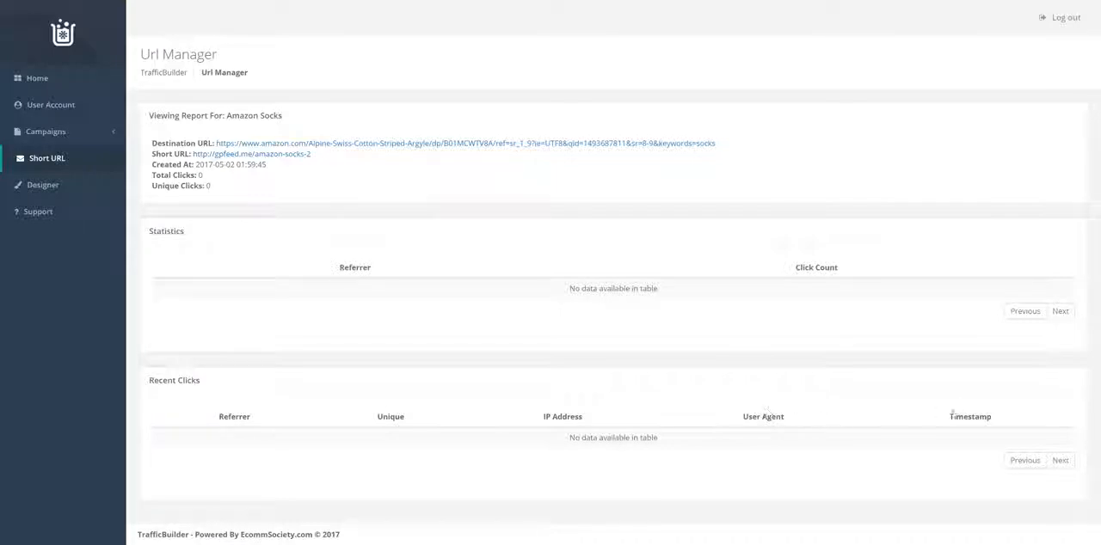
mouse_move(341, 259)
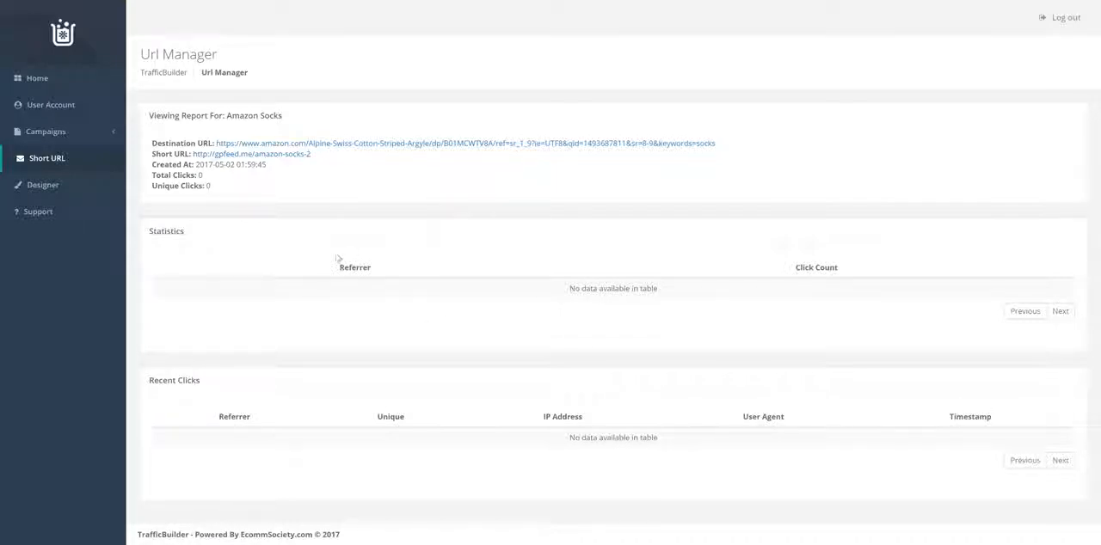
mouse_move(422, 308)
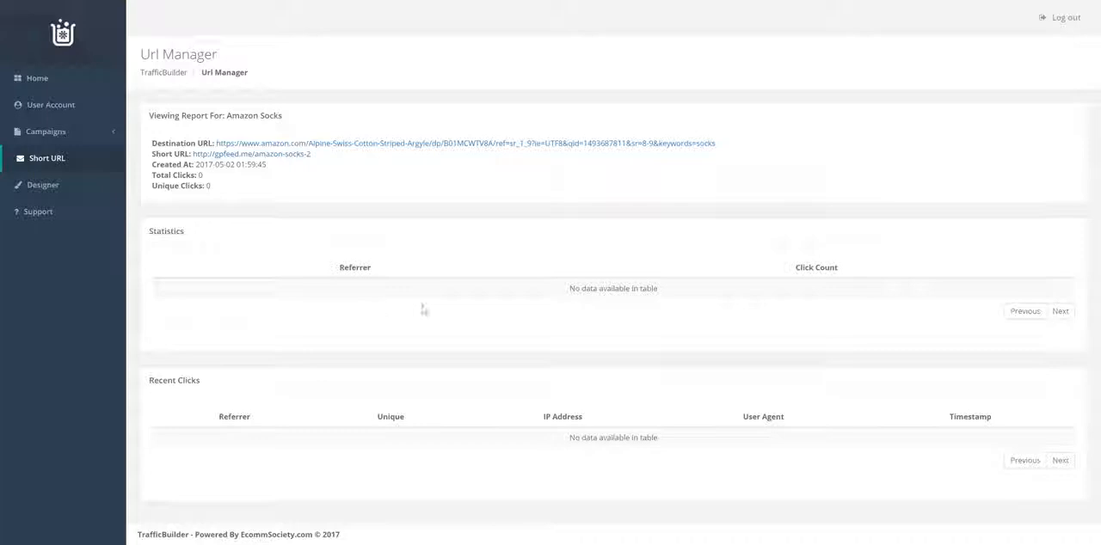
mouse_move(443, 275)
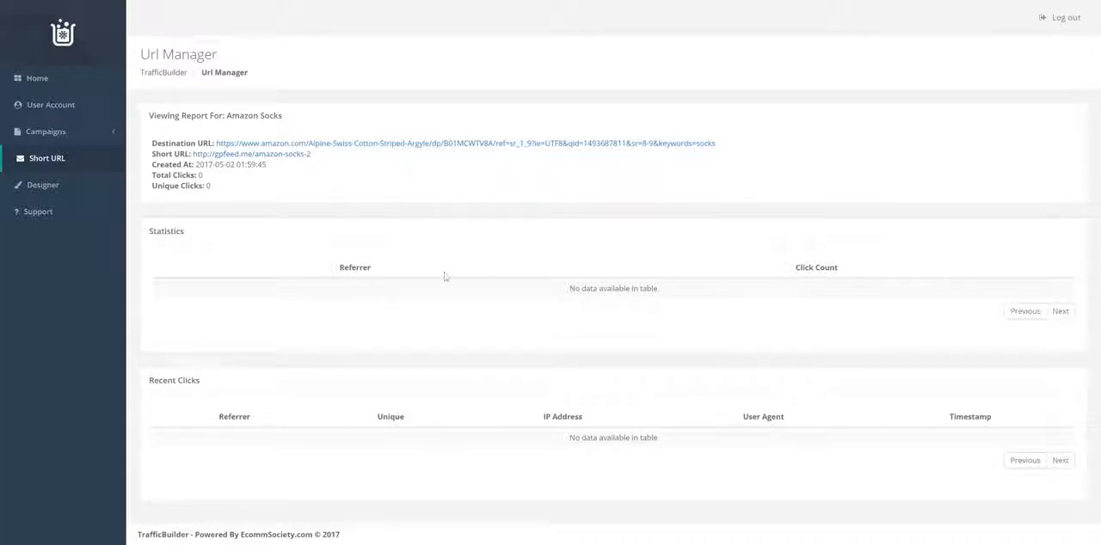
mouse_move(335, 227)
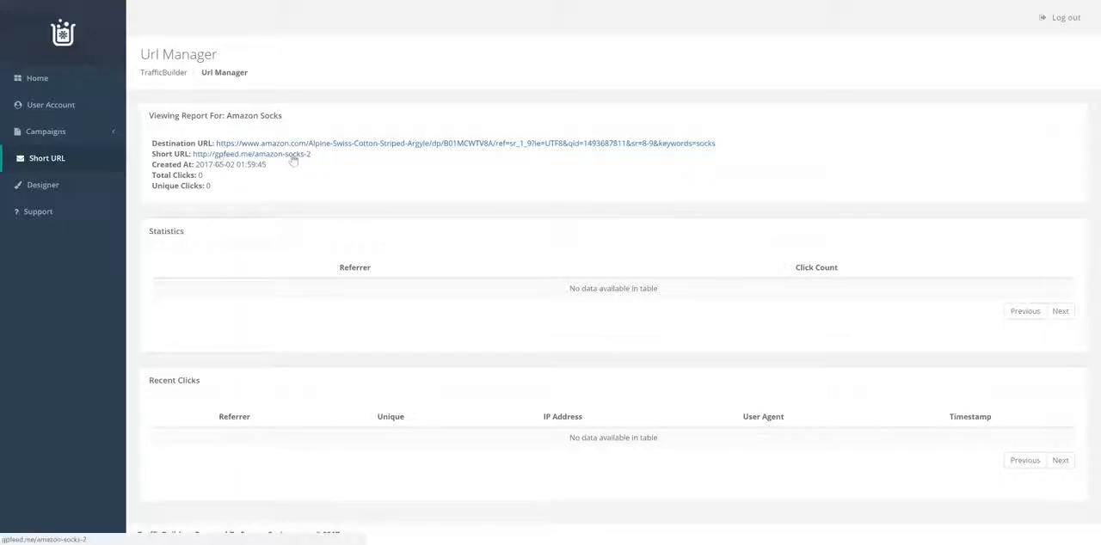
right_click(251, 153)
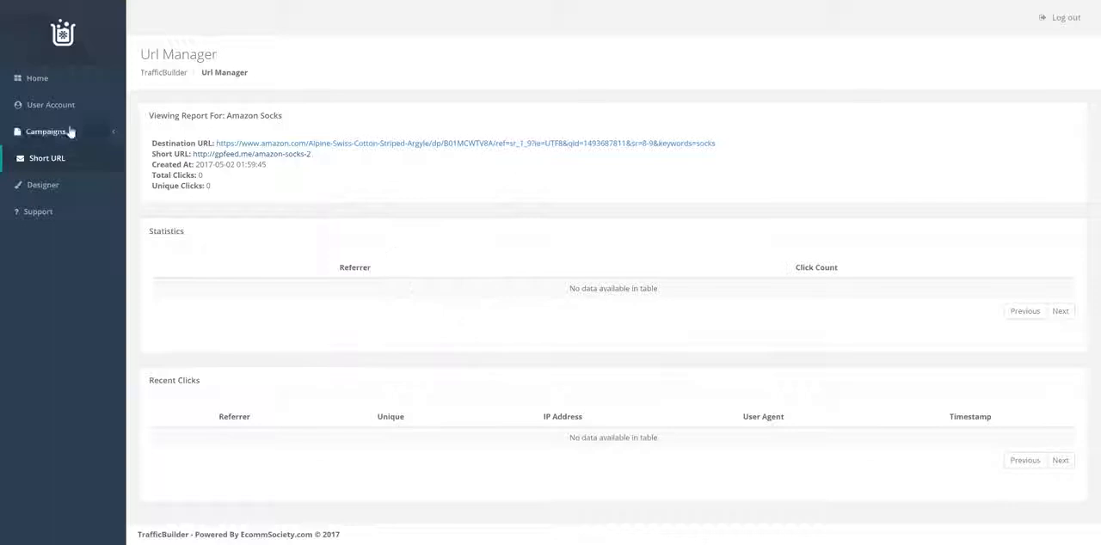
click(48, 131)
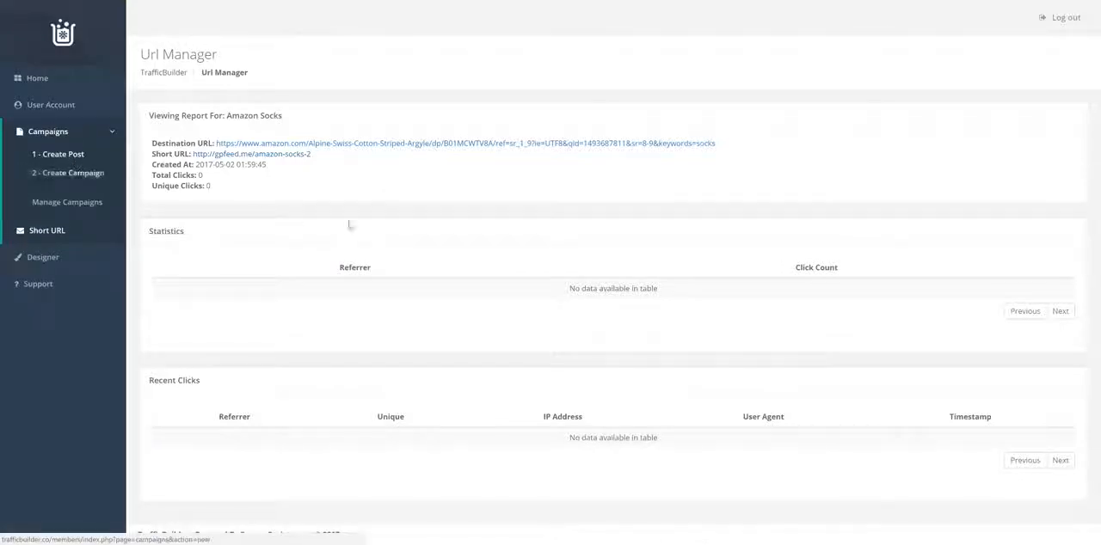
click(58, 155)
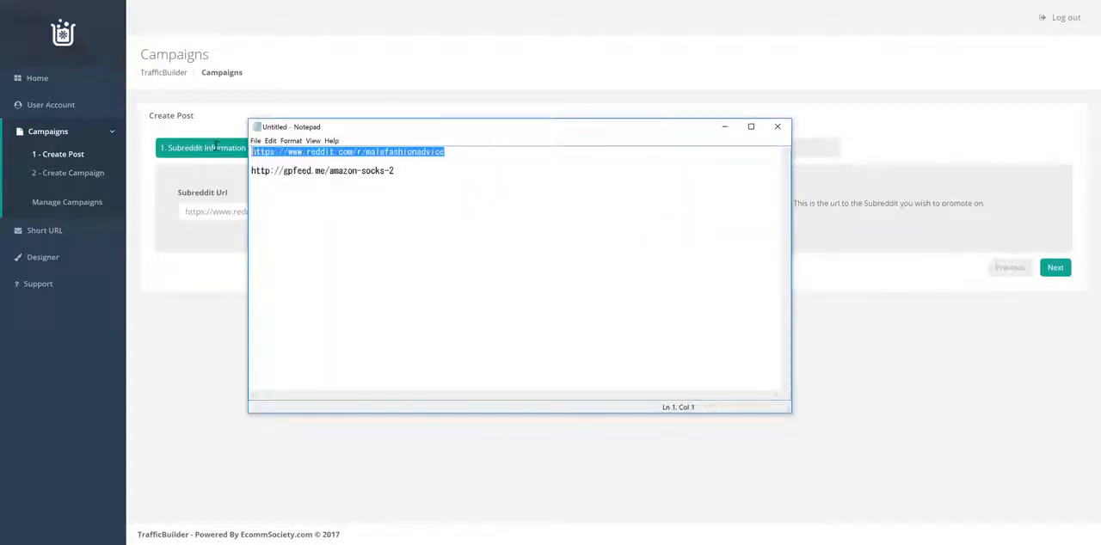
click(777, 128)
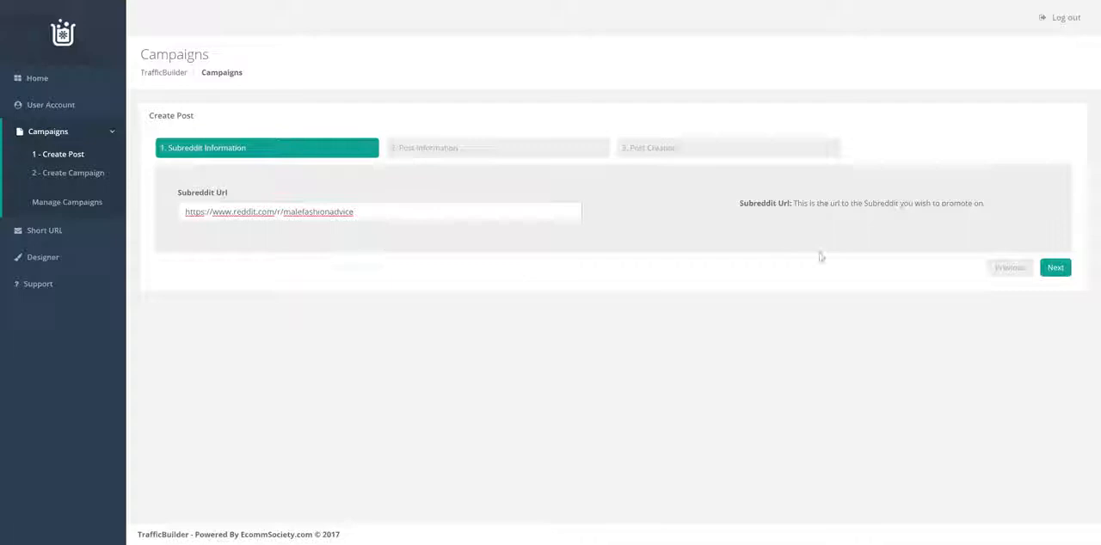
click(1056, 268)
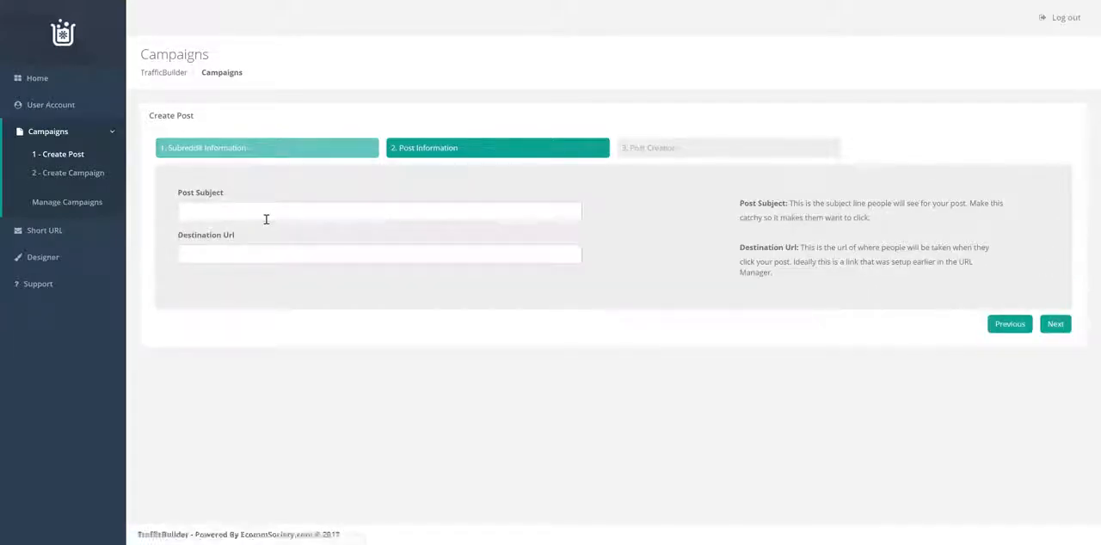
click(378, 211)
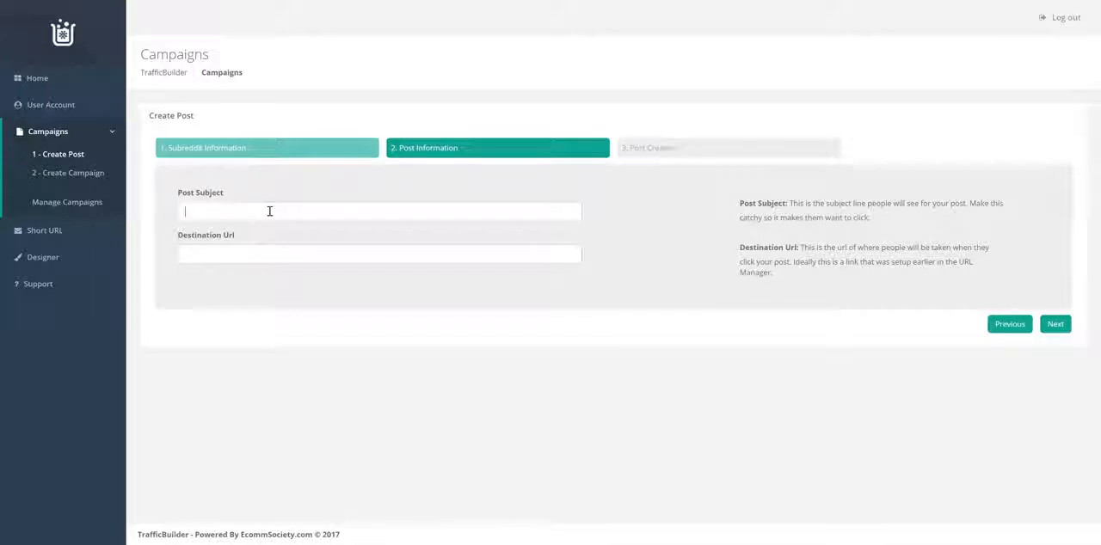
text(Crazy Amy)
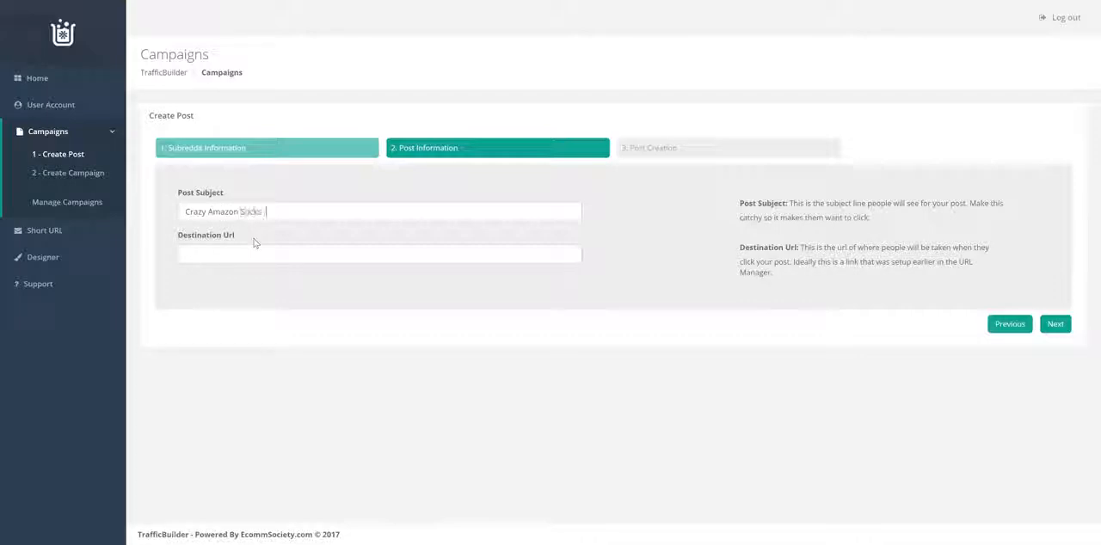
text(- $2)
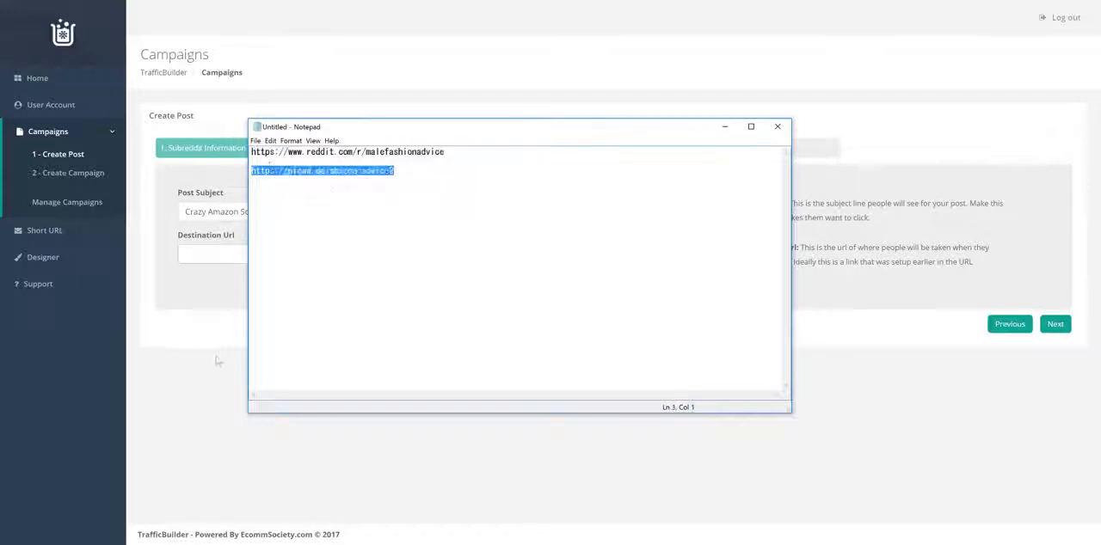
click(777, 125)
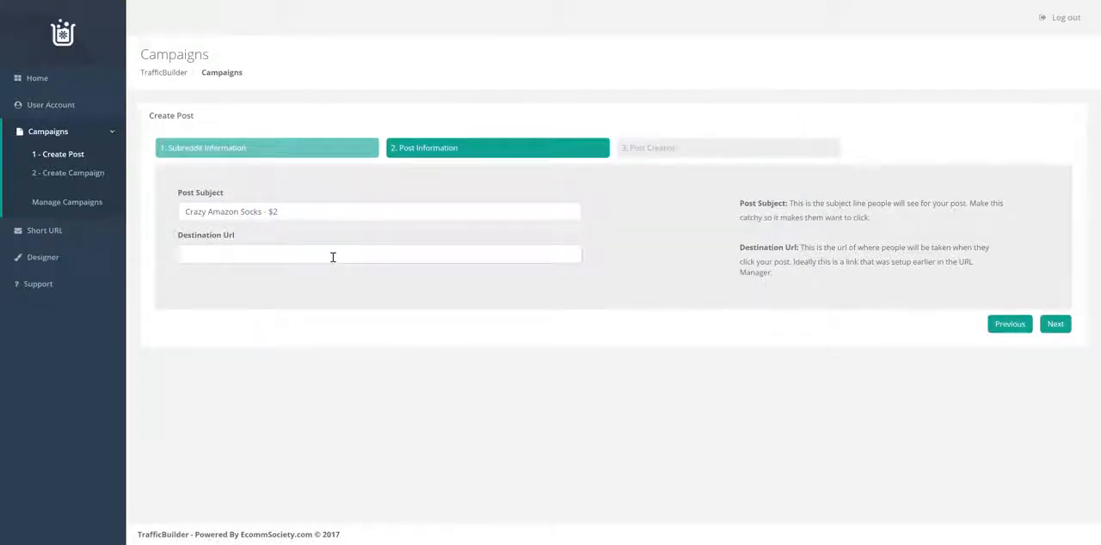
text(http://gpfeed.me/amazon-socks-2)
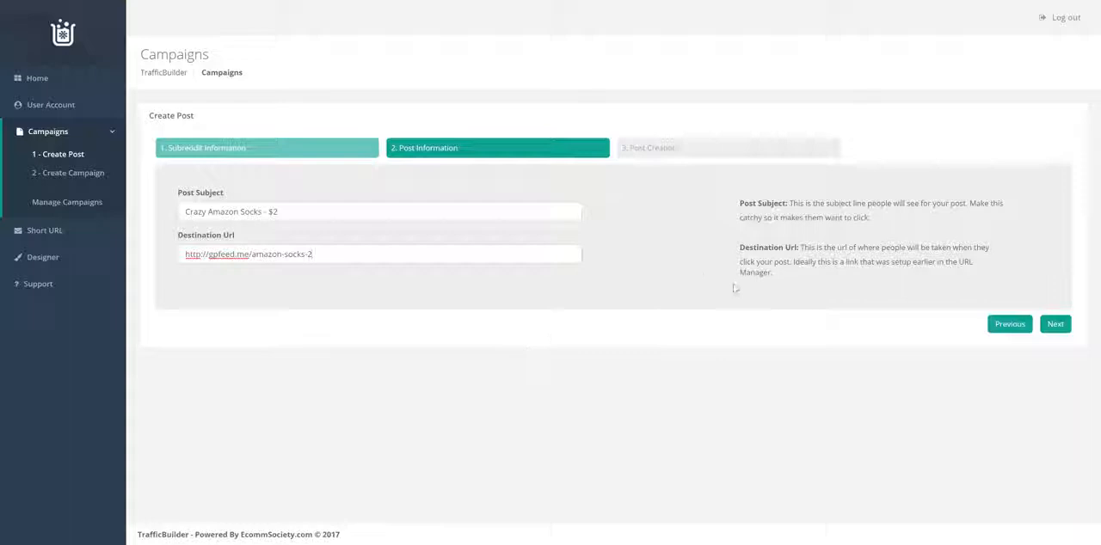
click(1056, 323)
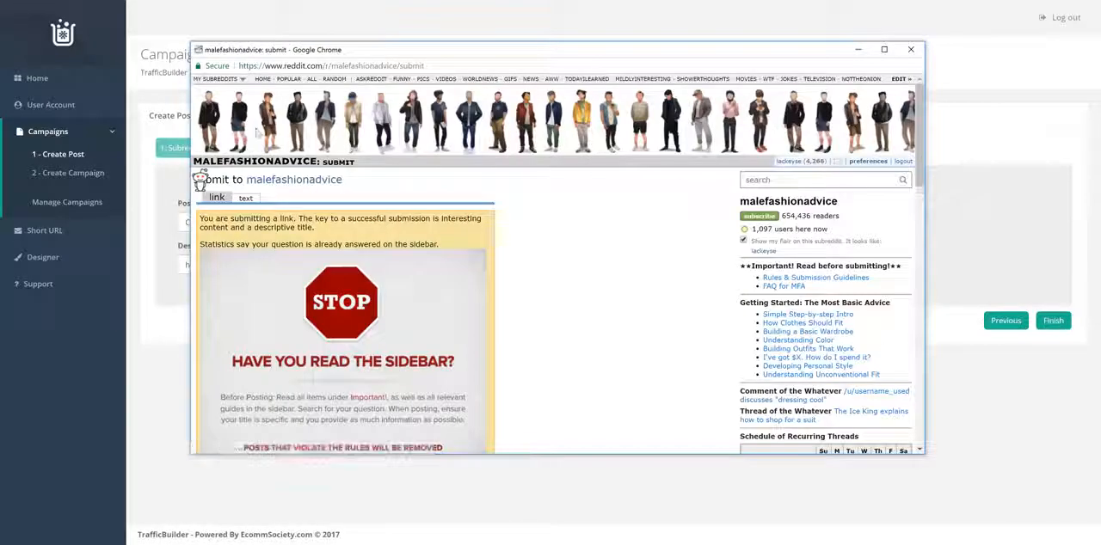
mouse_move(566, 244)
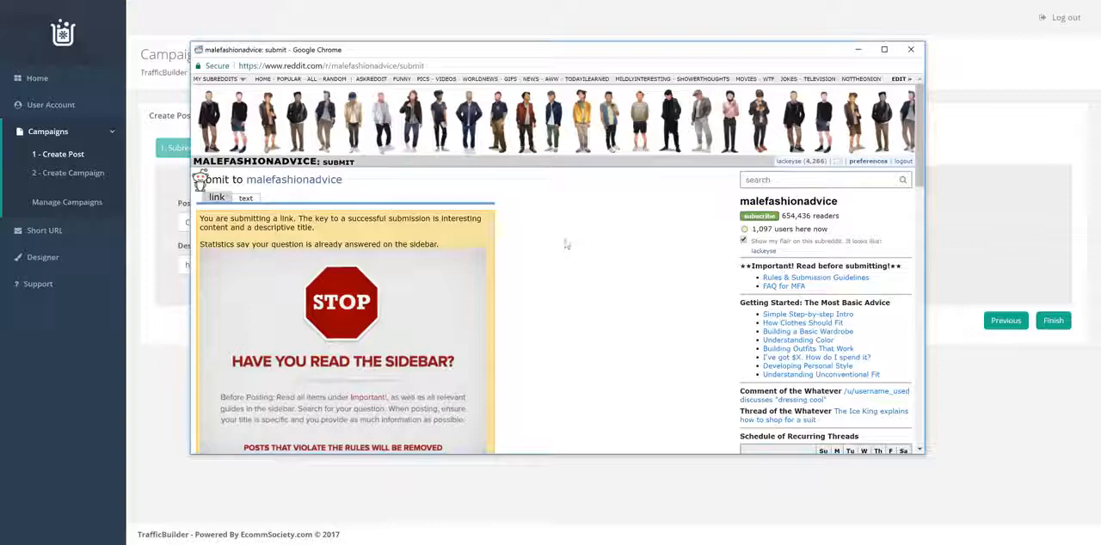
- Copy the destination URL and subject from TrafficBuilder into Reddit's url and title fields
scroll(down, 3)
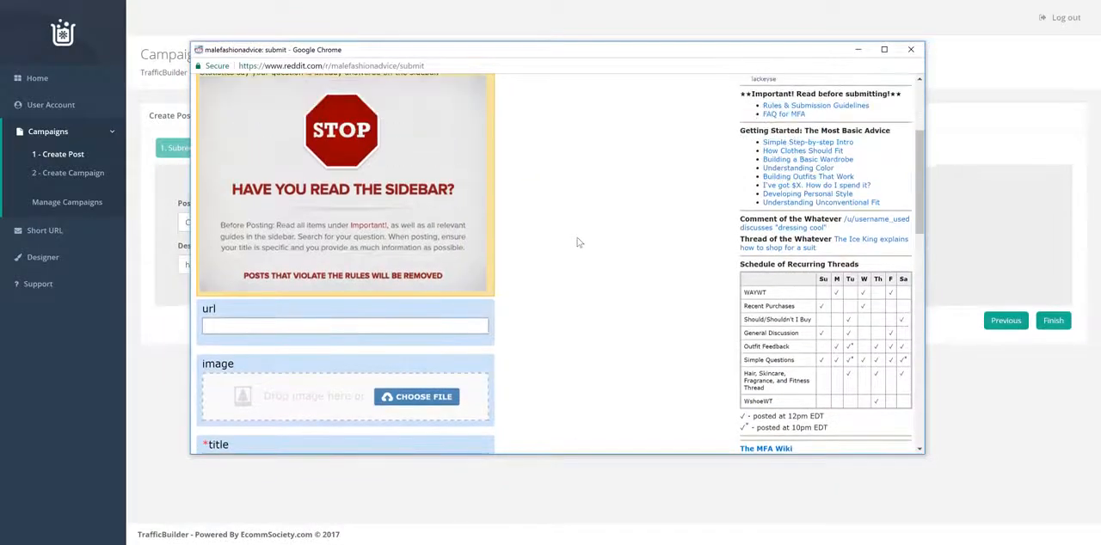
click(910, 50)
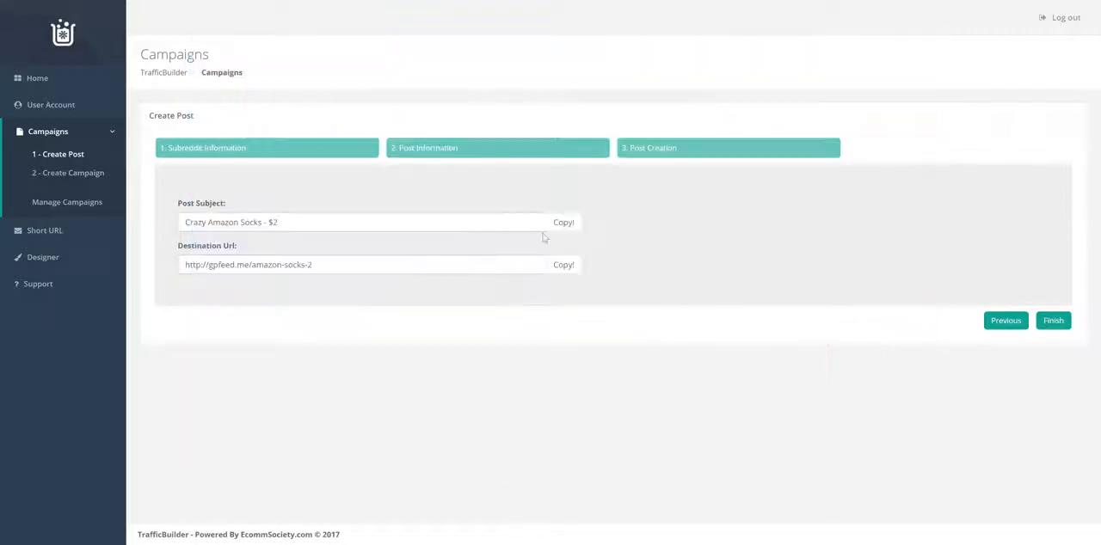
click(564, 222)
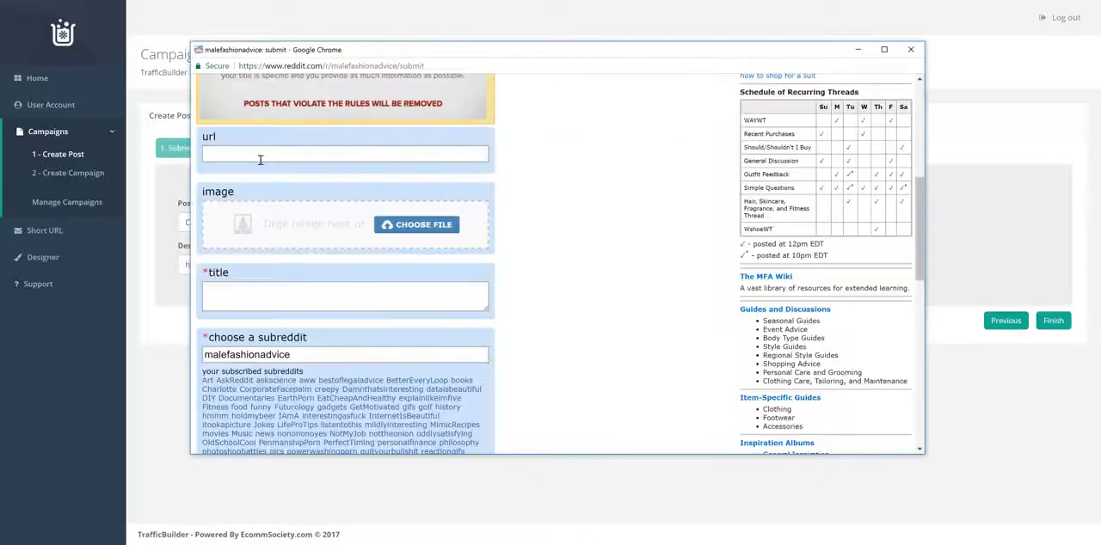
click(909, 48)
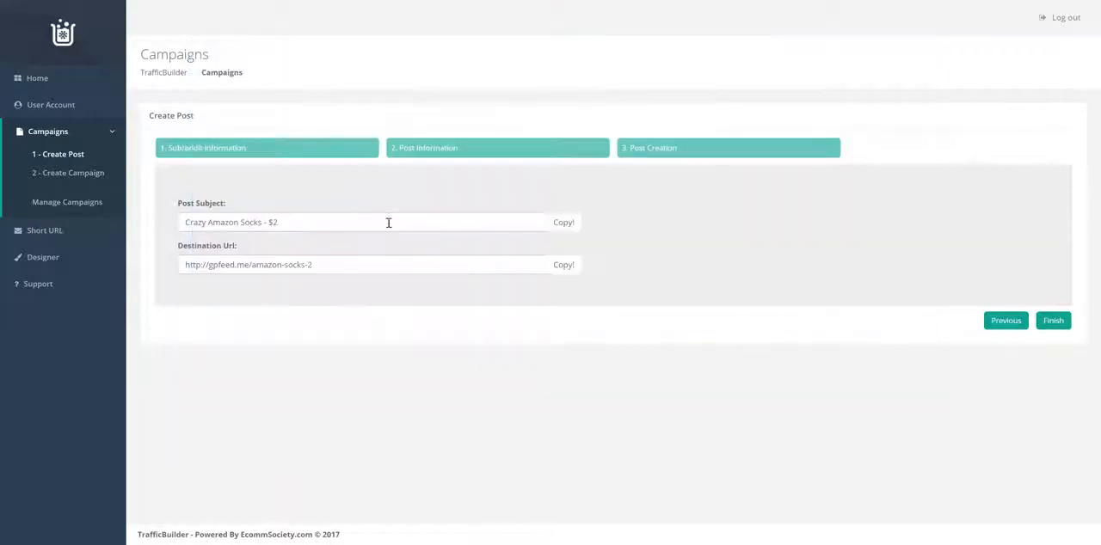
click(564, 222)
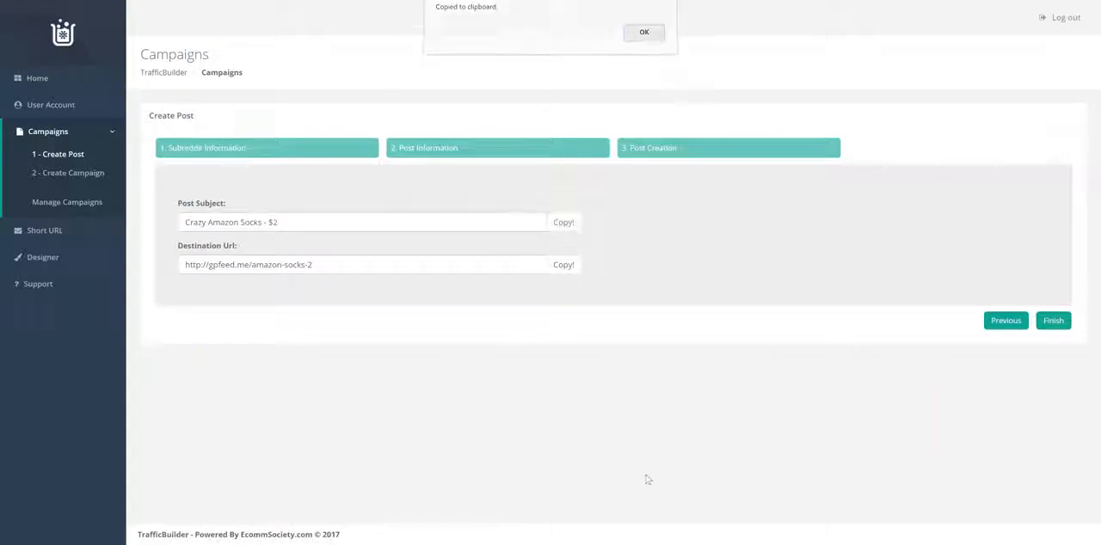
click(643, 31)
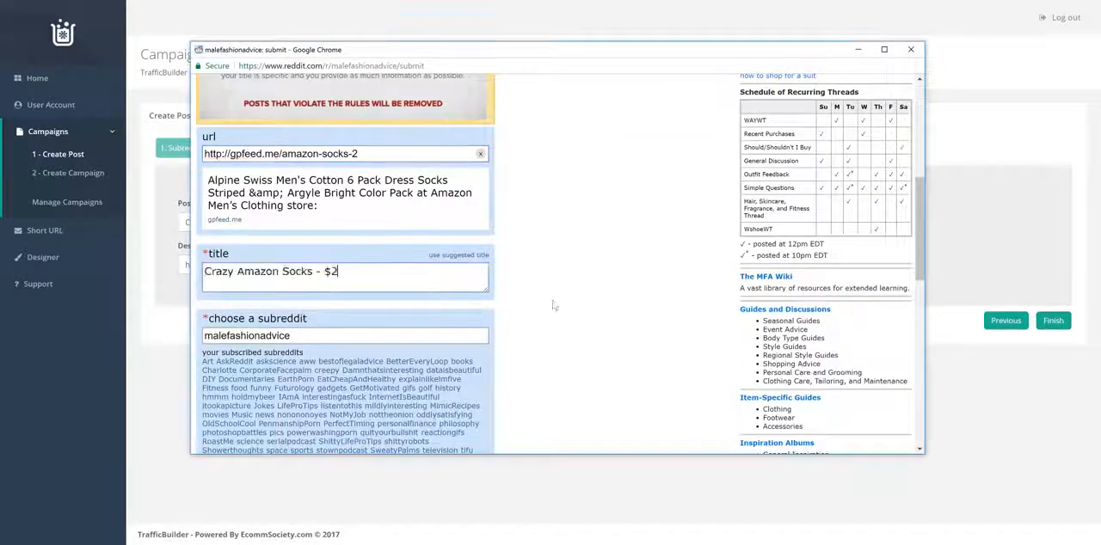
- Submit the 'Crazy Amazon Socks - $2' link post to r/malefashionadvice
scroll(down, 3)
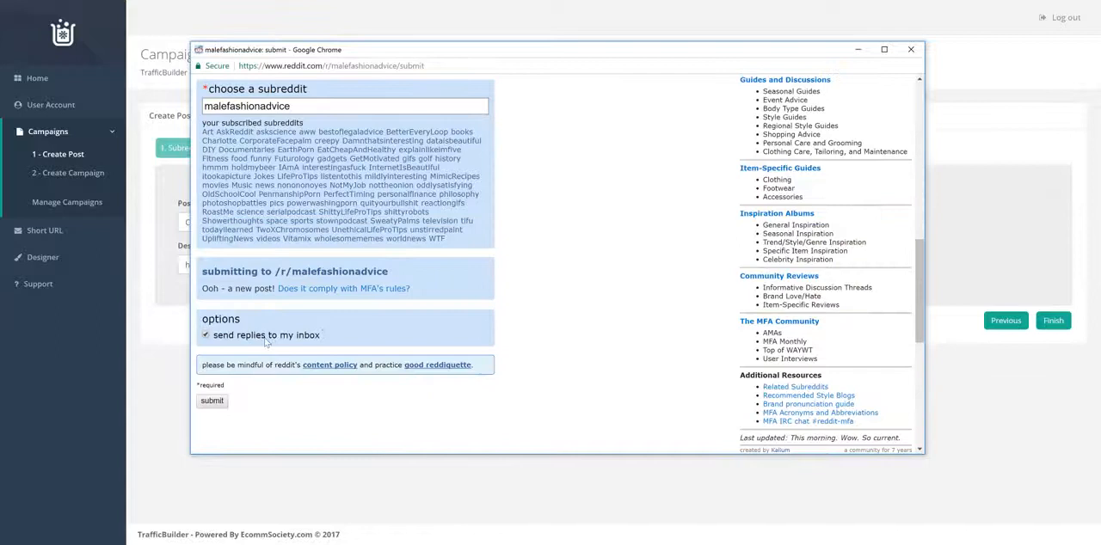
click(210, 401)
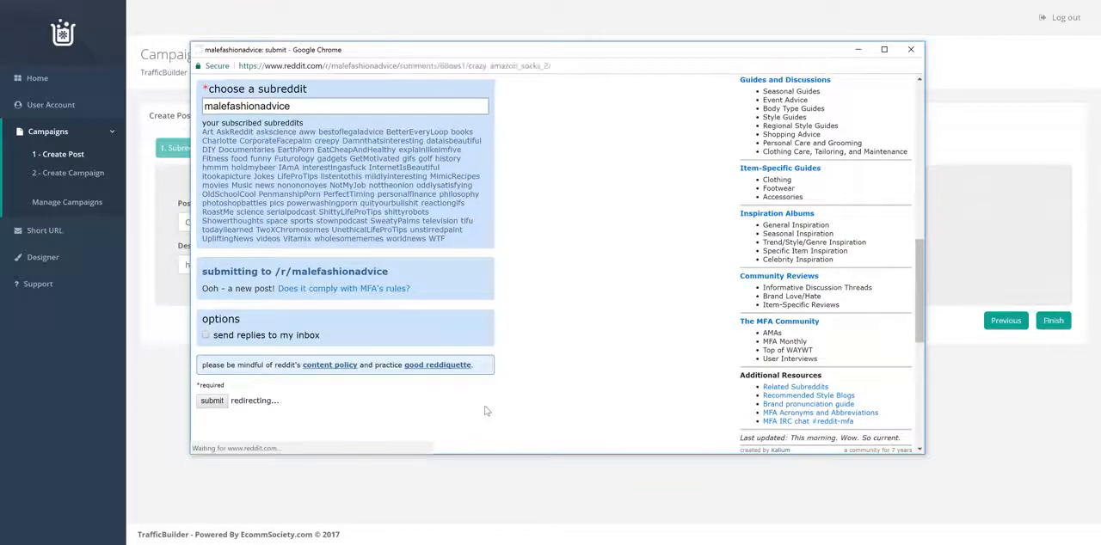
click(211, 401)
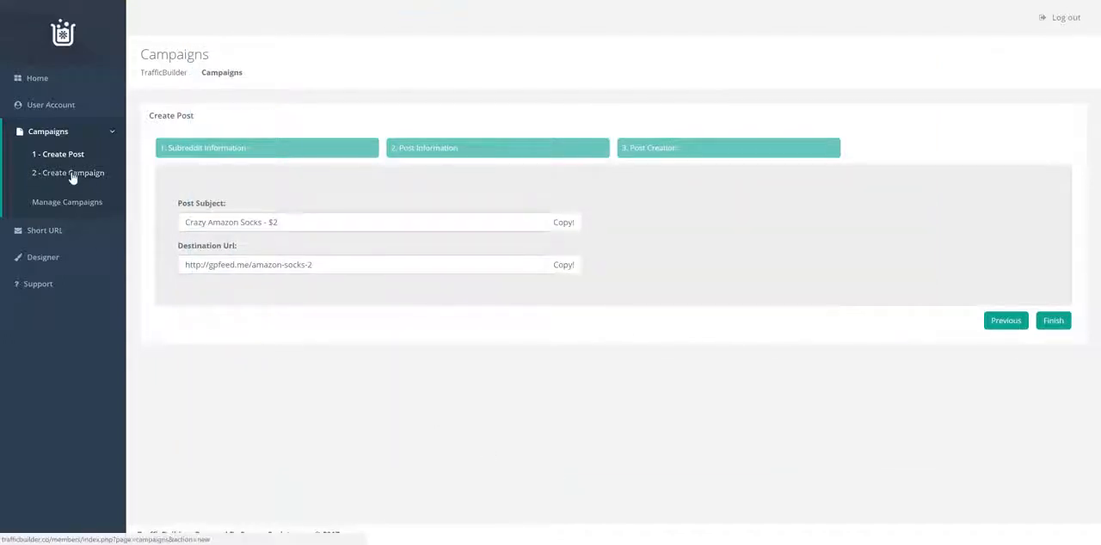
- Name the campaign 'Amazon Socks 2' and give it the Reddit post URL .../68qes1/crazy_amazon_socks_2/
click(68, 173)
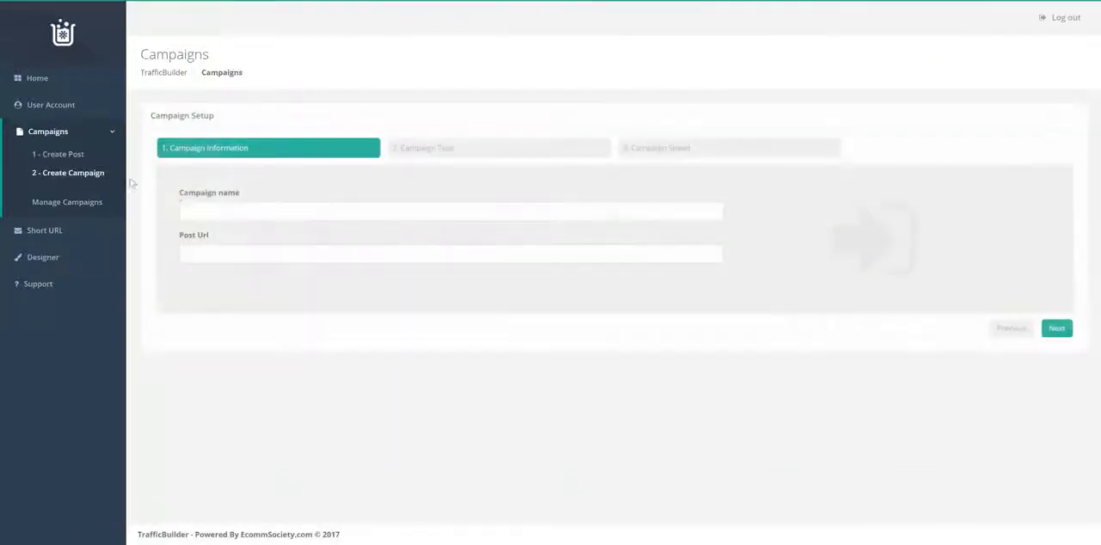
text(Am)
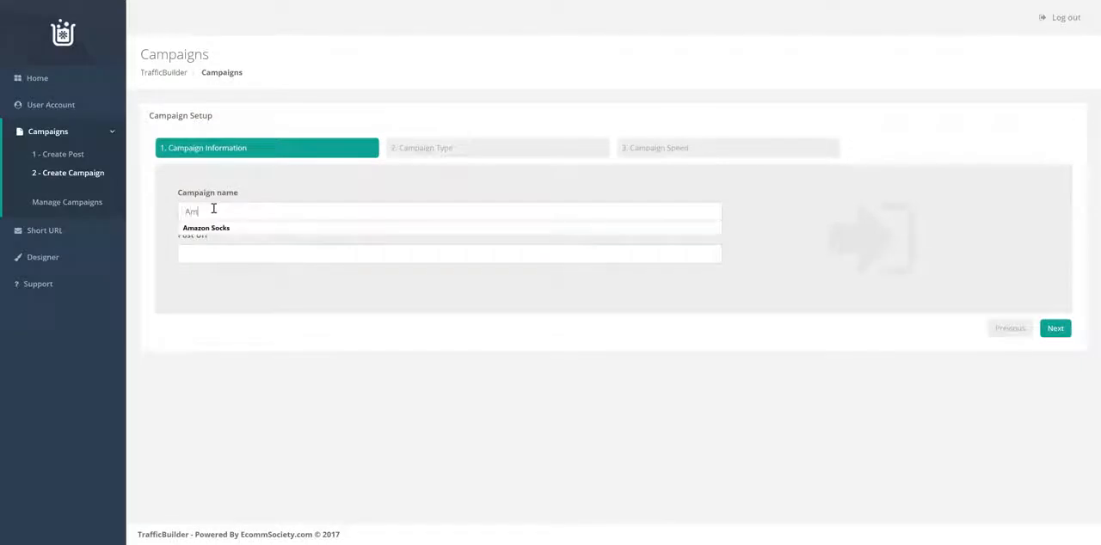
text(Amazon Sock)
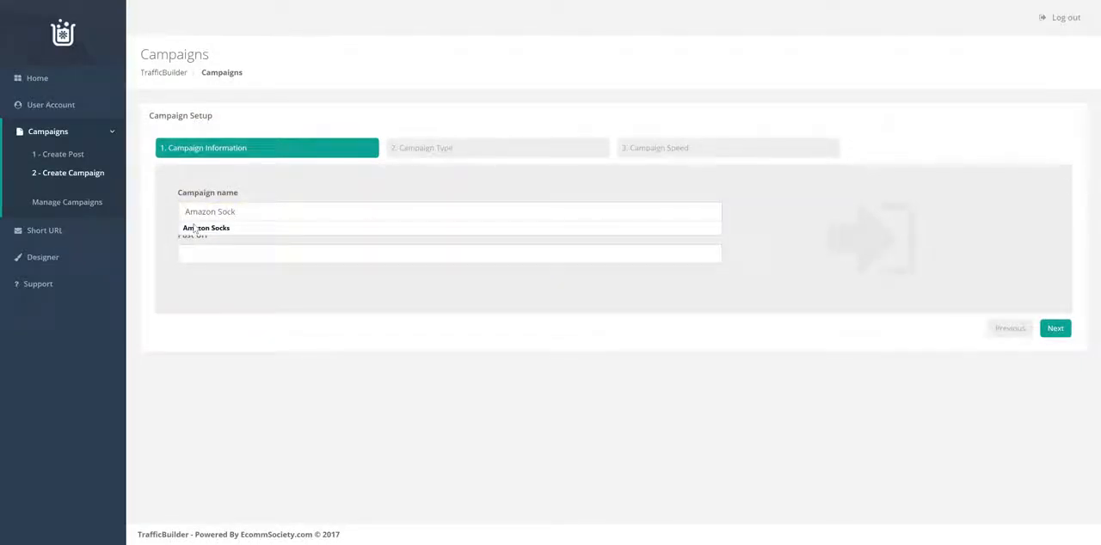
text(Amazon Socks 2)
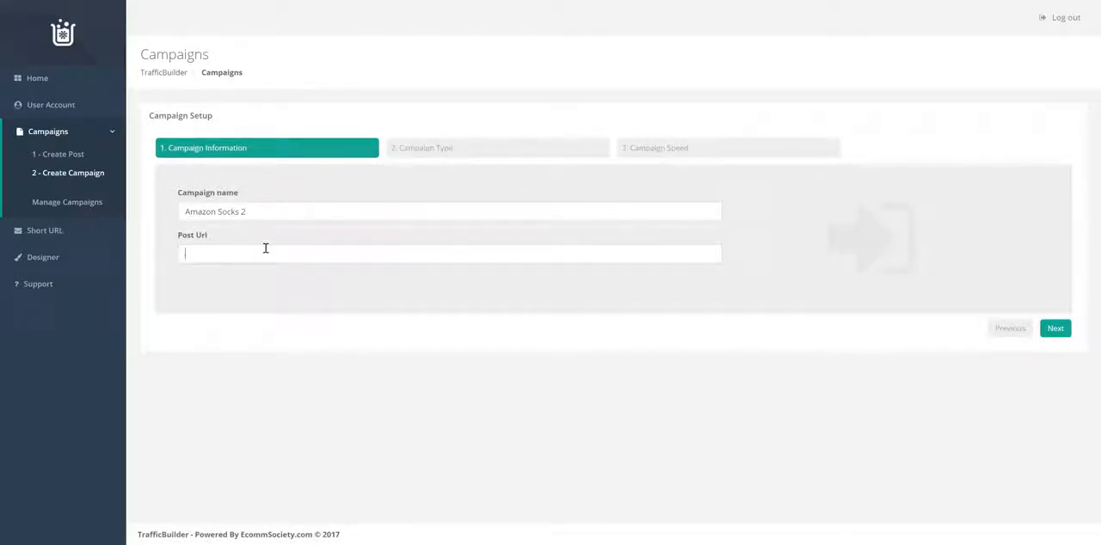
text(https://www.reddit.com/r/malefashionadvice/comments/68qes1/crazy_amazon_socks_2/)
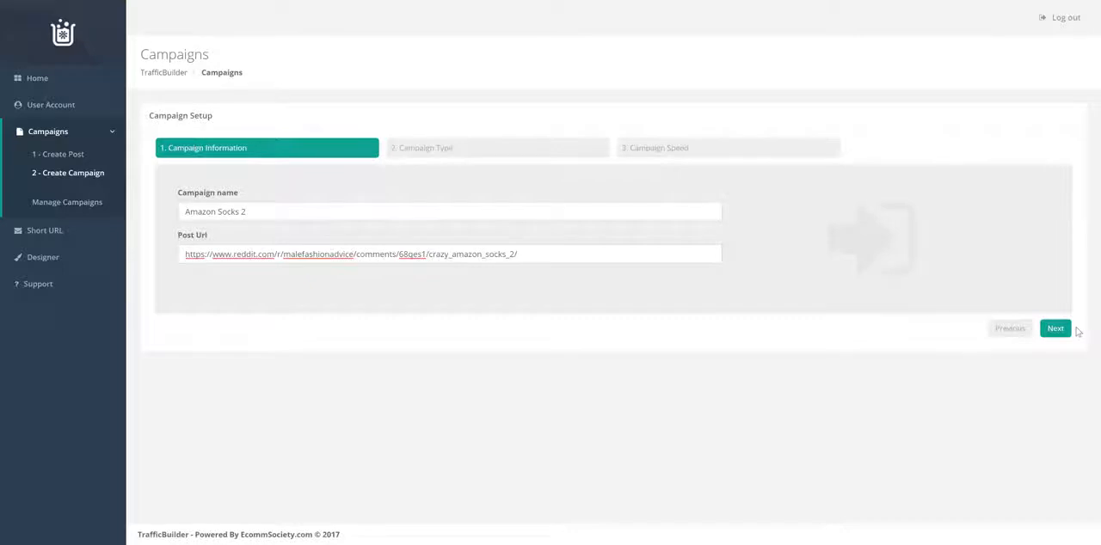
click(1056, 328)
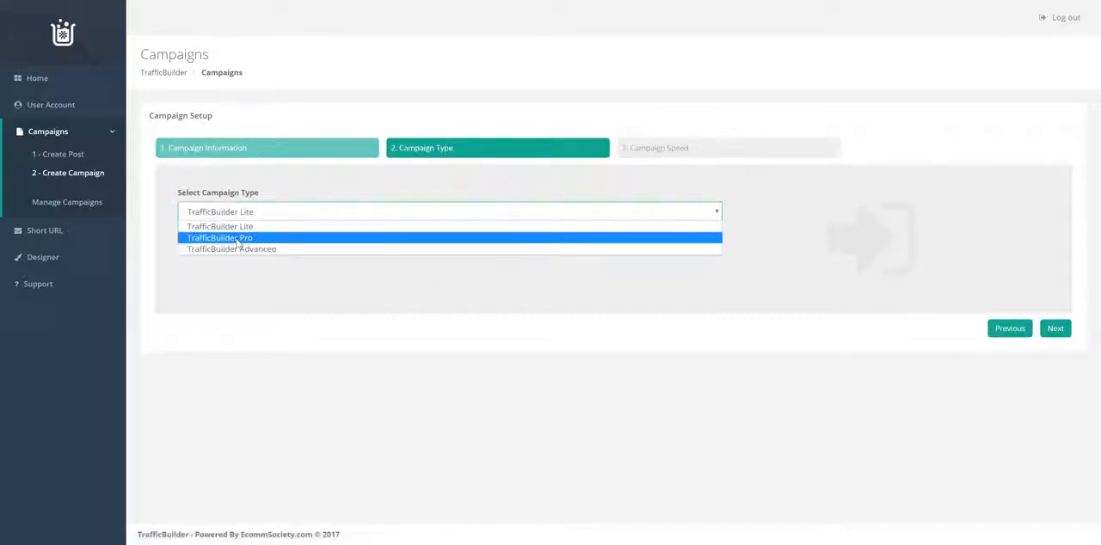
- Set the campaign type to TrafficBuilder Pro at Fast speed and finish creating it
click(220, 238)
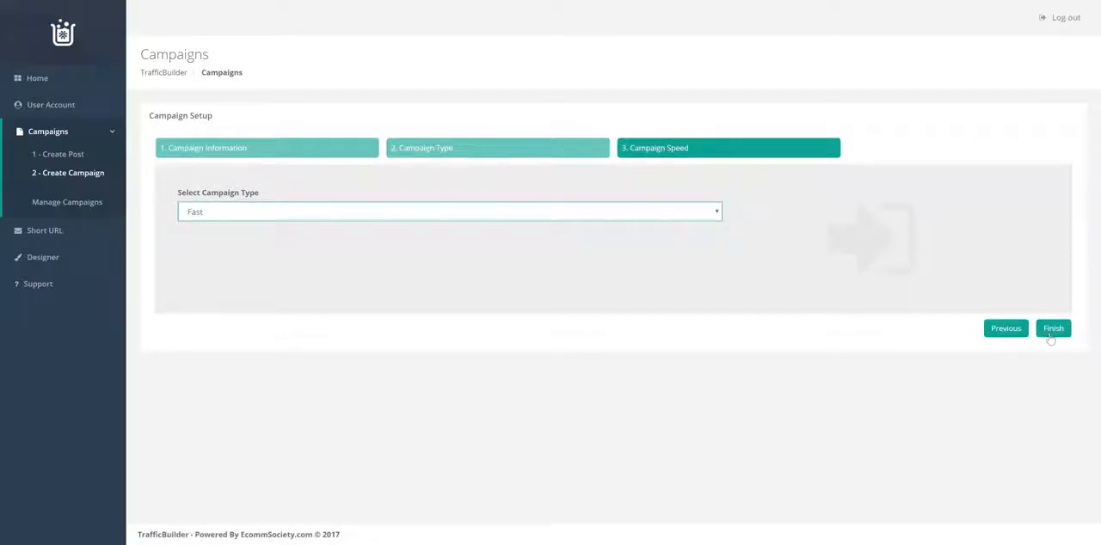
click(1053, 328)
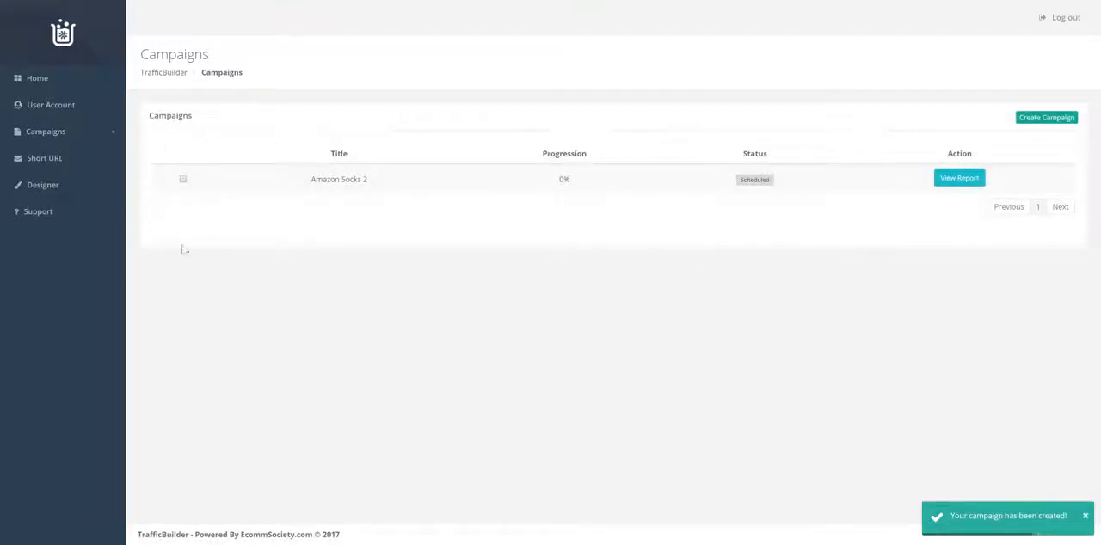
mouse_move(576, 272)
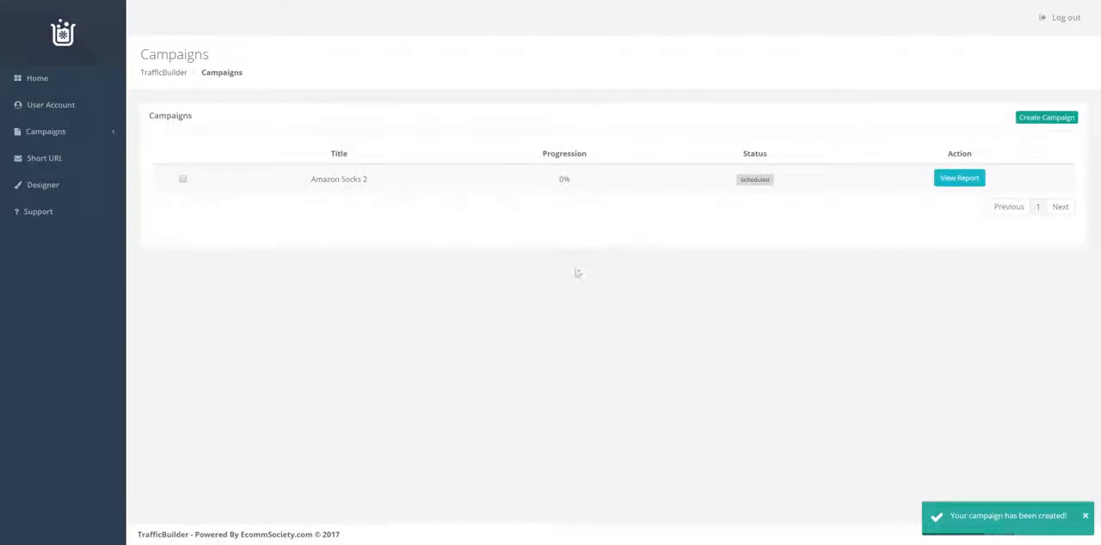
mouse_move(791, 335)
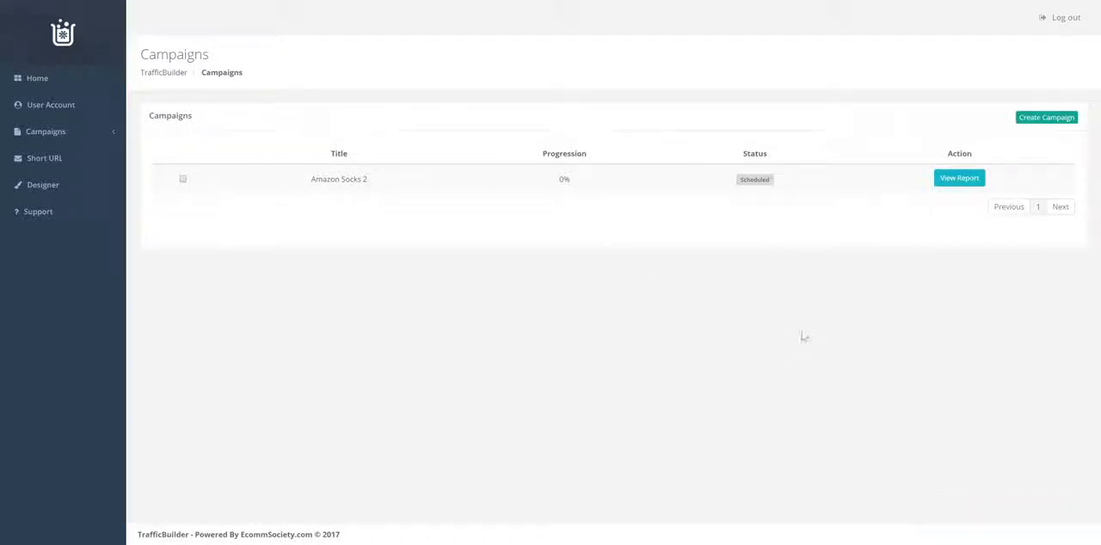
- Check the Amazon Socks 2 campaign report from Manage Campaigns, then return to the campaign list
click(46, 130)
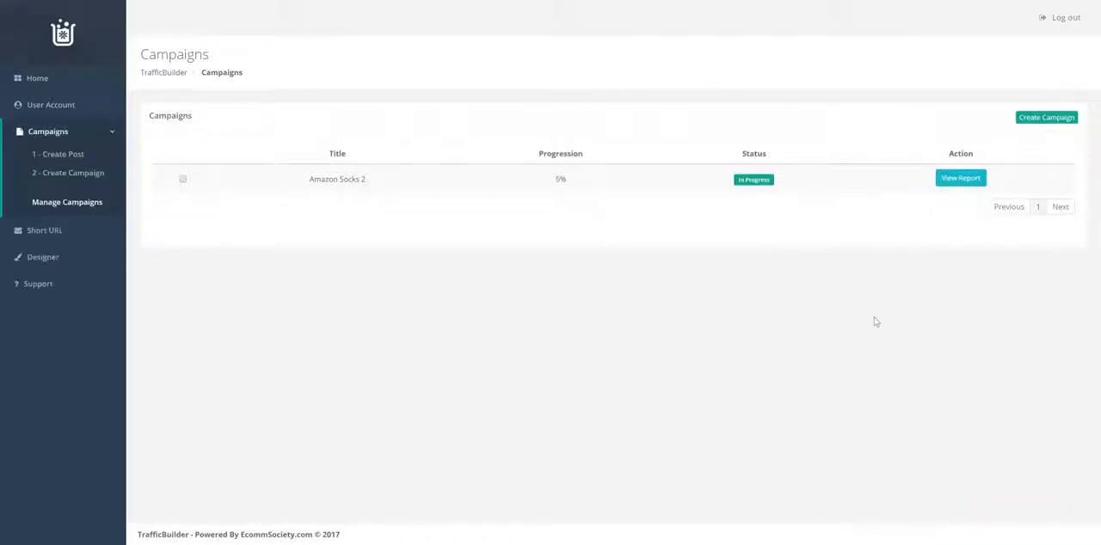
mouse_move(724, 177)
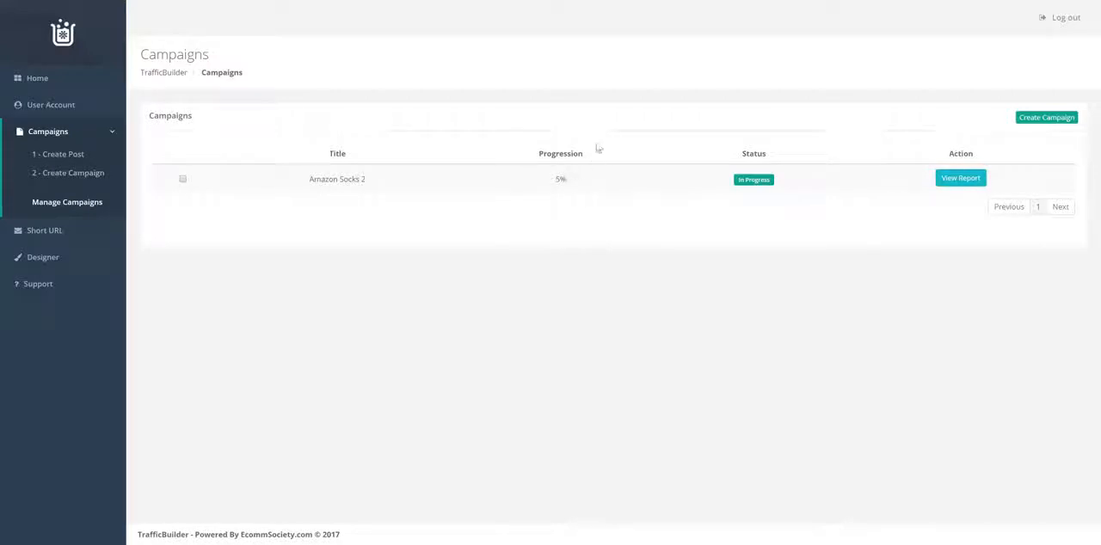
mouse_move(813, 158)
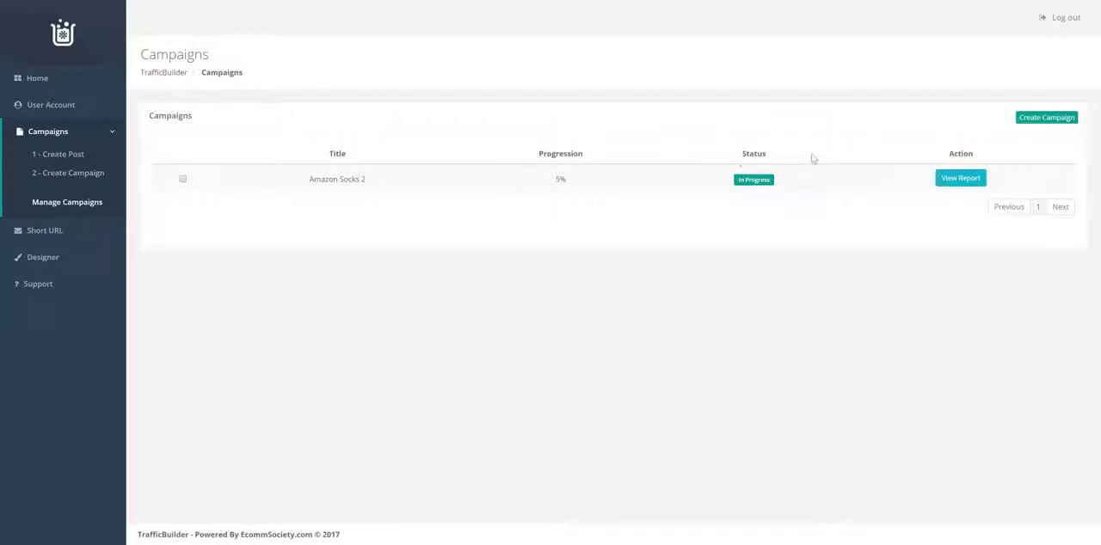
click(959, 179)
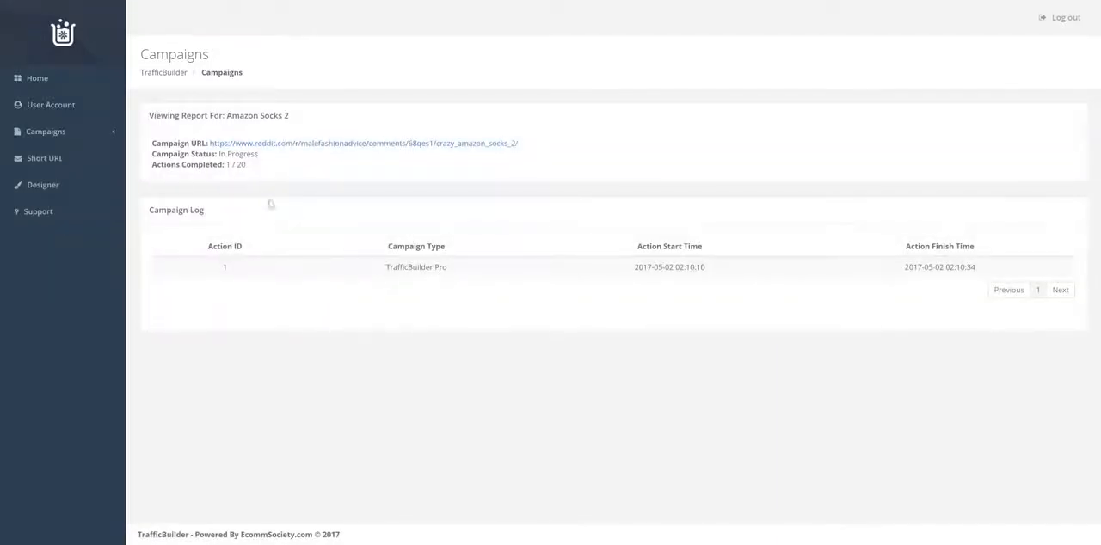
mouse_move(269, 174)
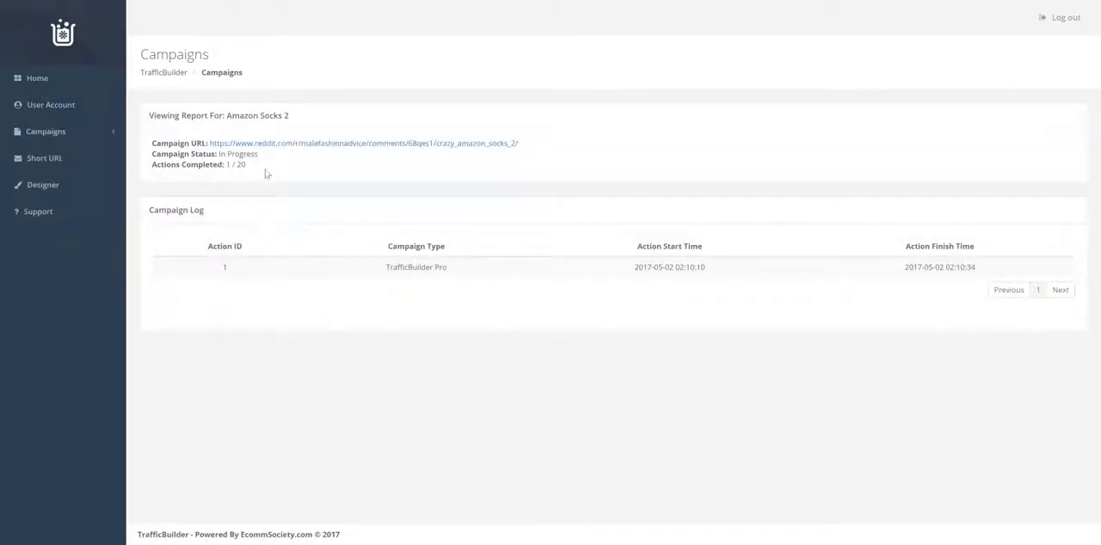
click(44, 131)
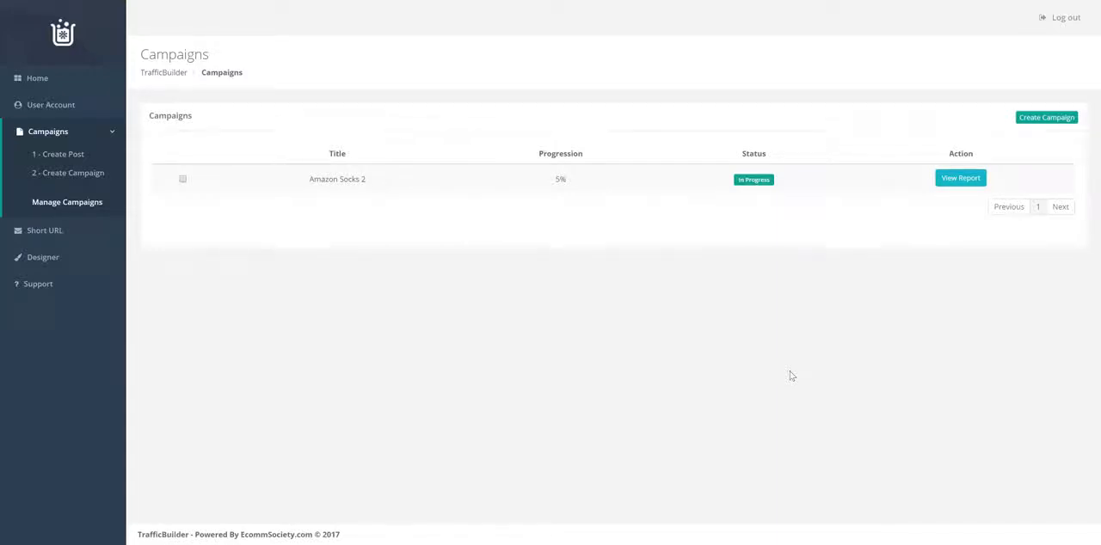
mouse_move(772, 355)
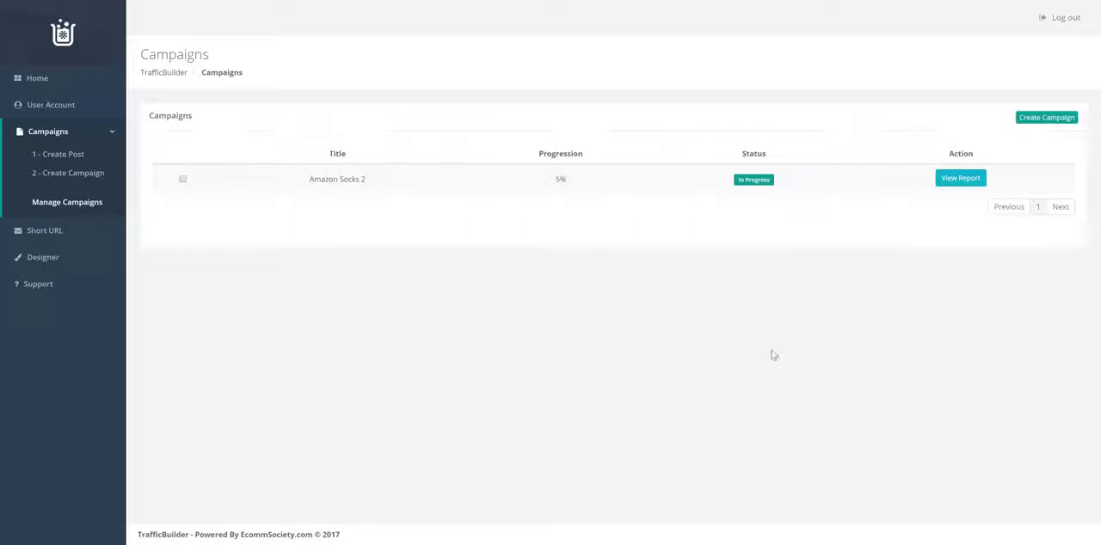
mouse_move(743, 335)
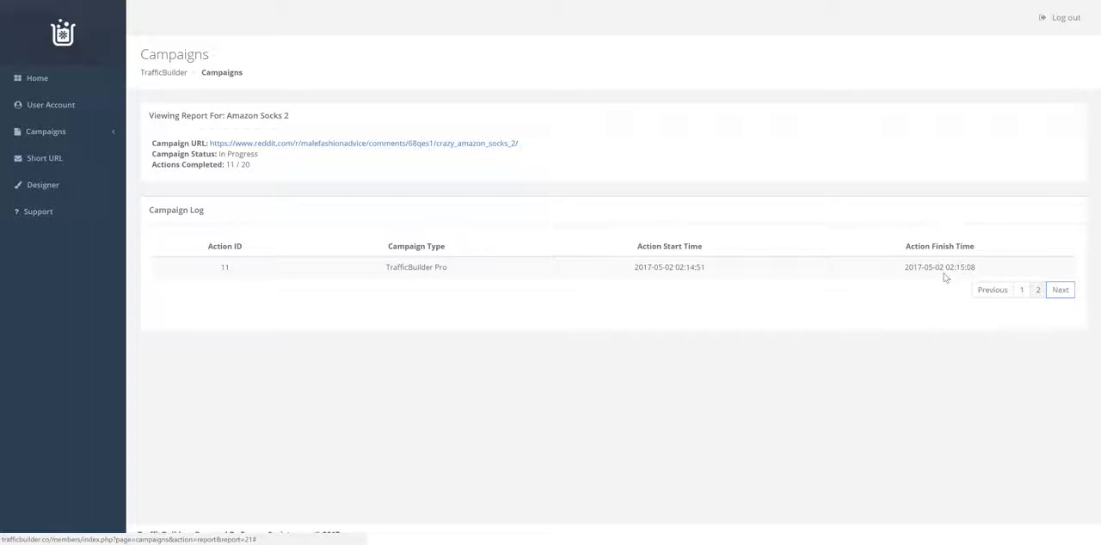
mouse_move(241, 180)
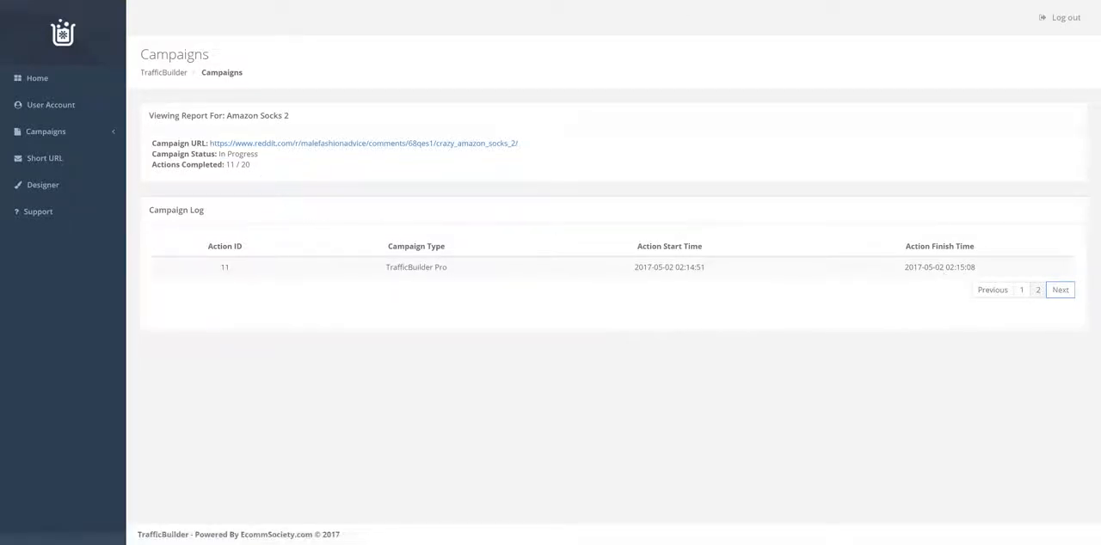
- View the Amazon Socks short link report at 50 clicks and highlight the Direct referrer count
click(44, 158)
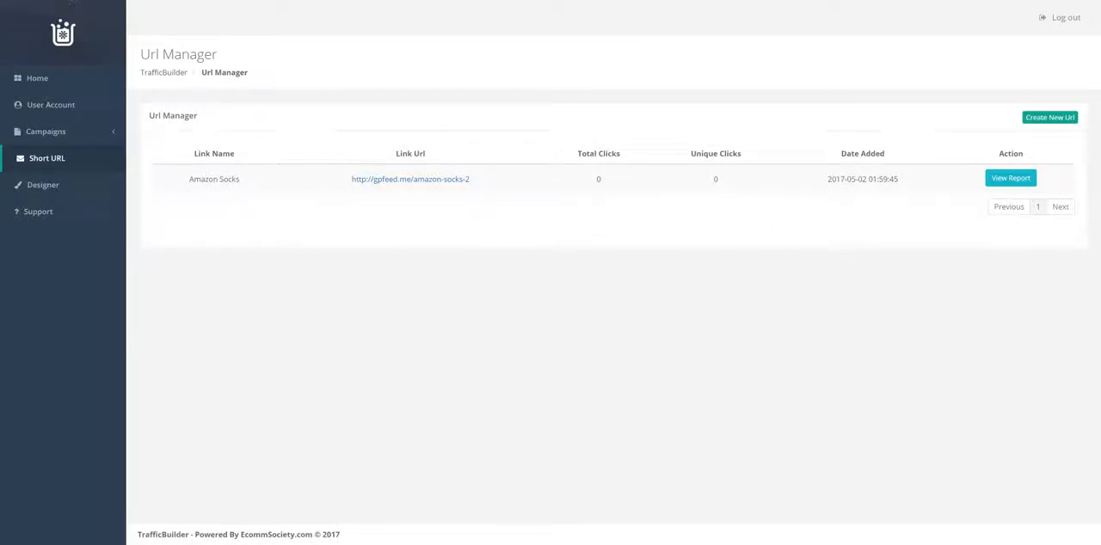
mouse_move(55, 166)
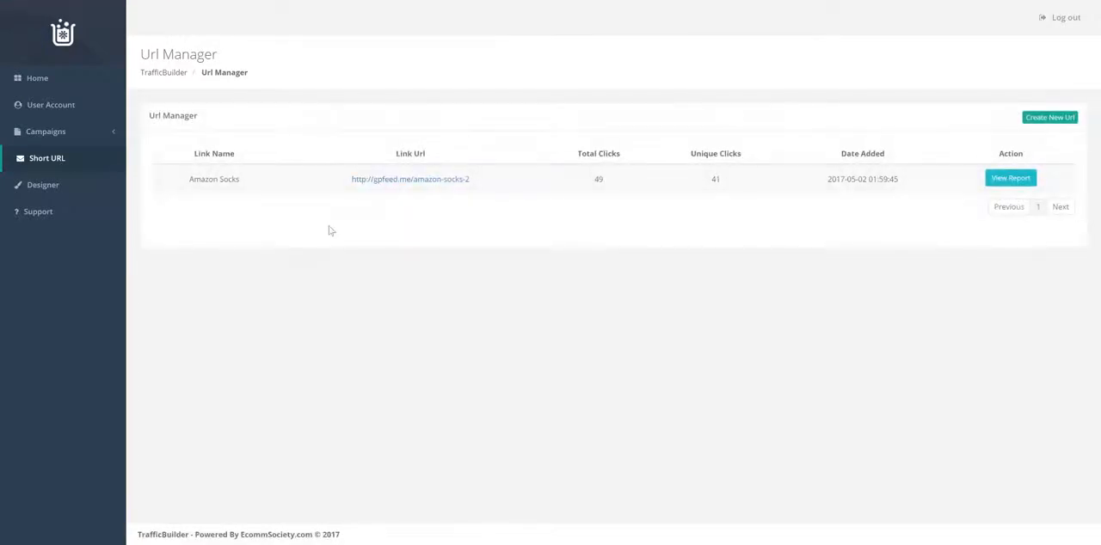
mouse_move(588, 176)
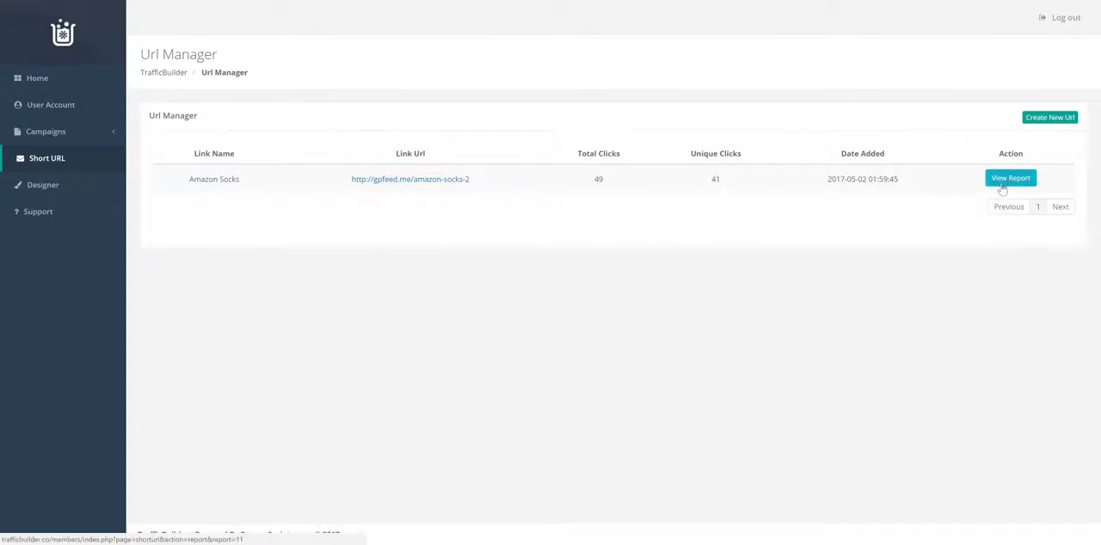
click(1010, 177)
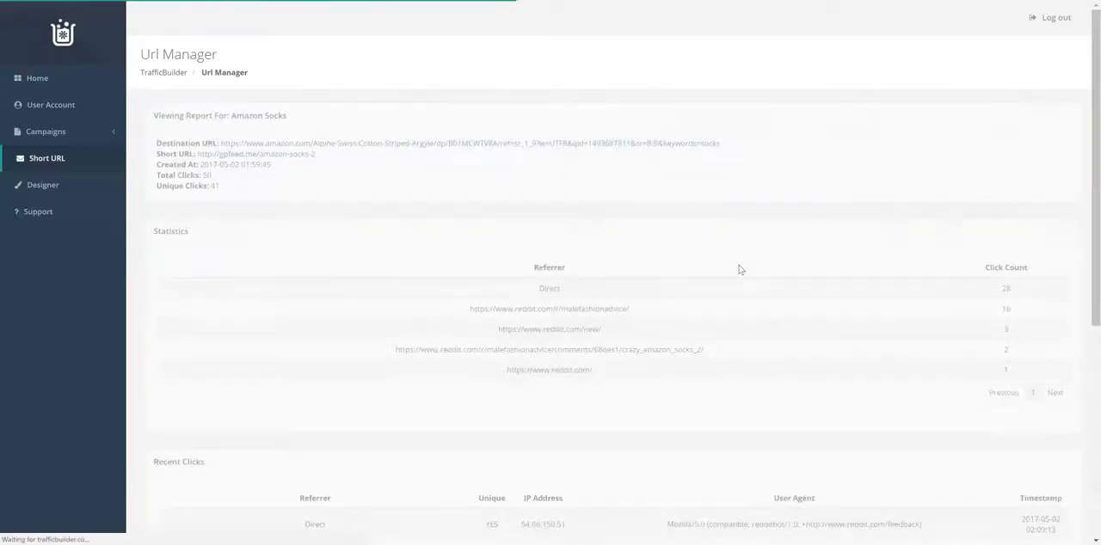
double_click(540, 310)
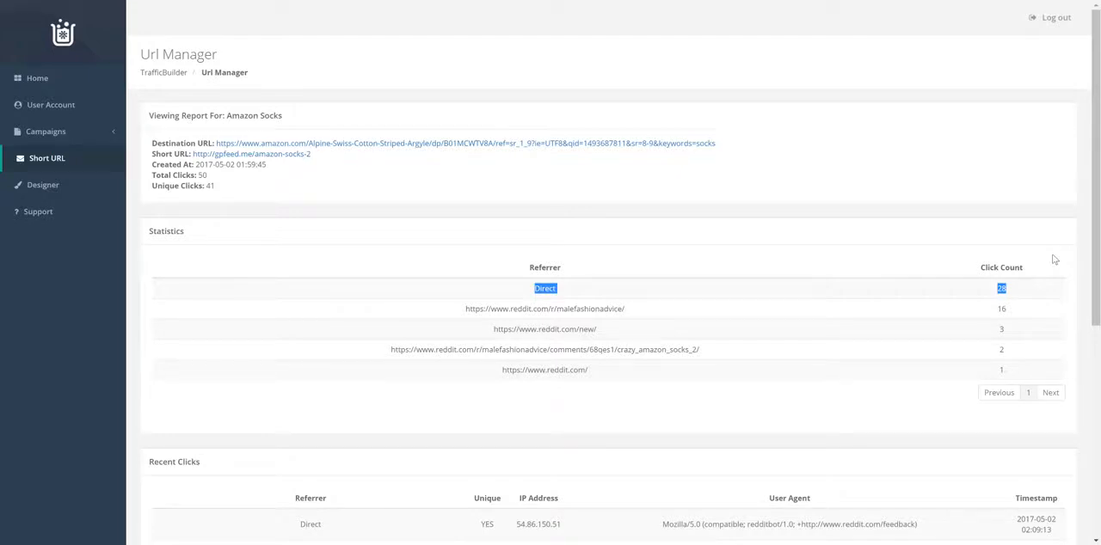
mouse_move(817, 214)
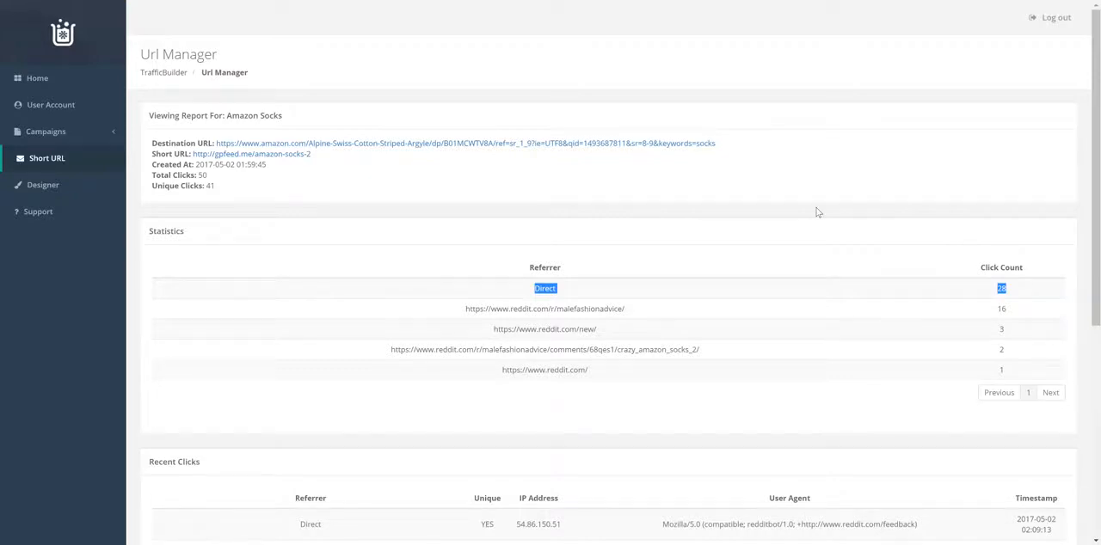
mouse_move(602, 241)
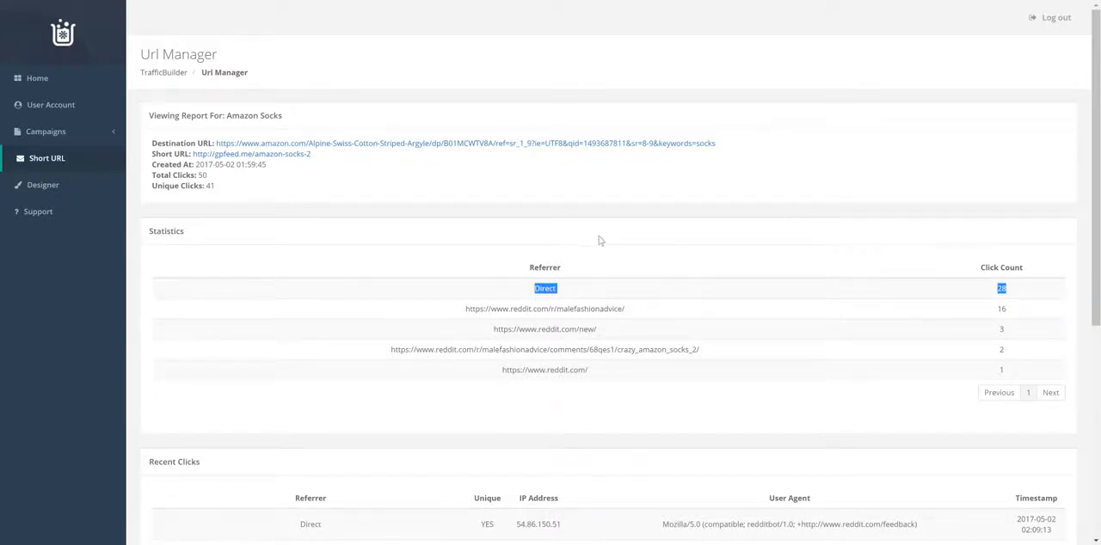
- Browse pages 4 and 5 of Recent Clicks, then go back to the short URL list
scroll(down, 3)
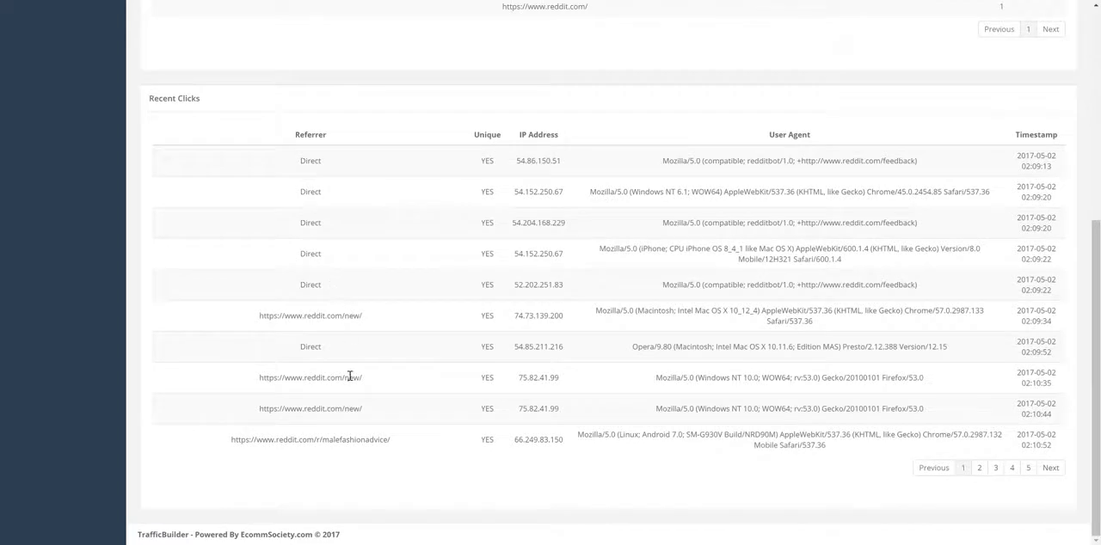
click(1008, 468)
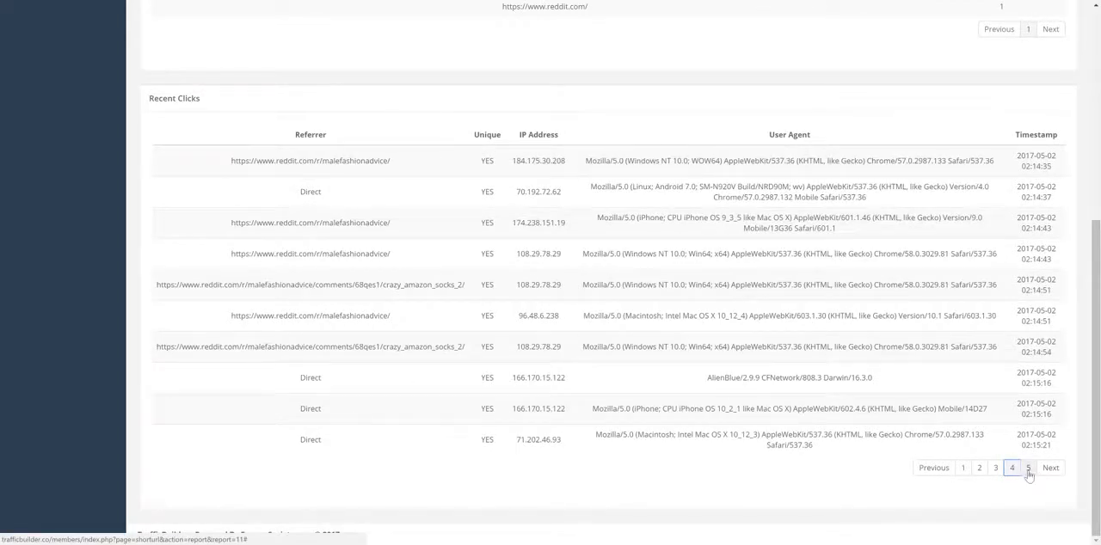
click(1028, 466)
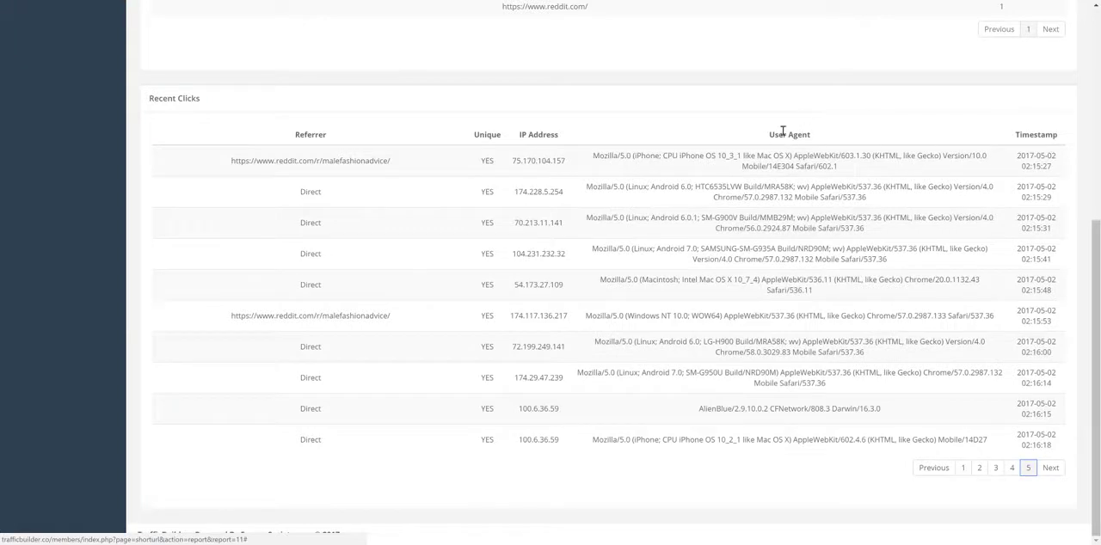
mouse_move(525, 163)
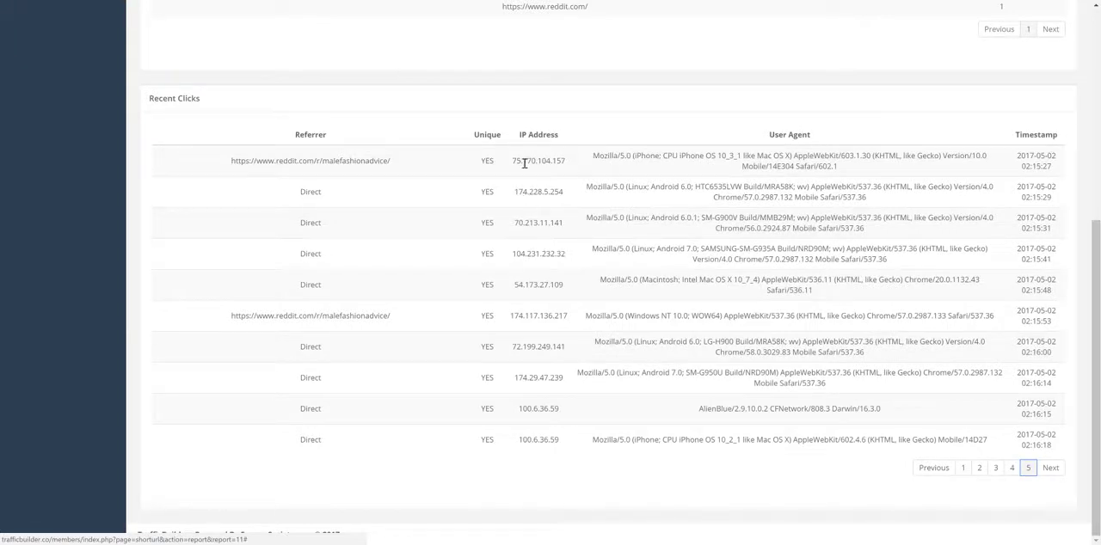
mouse_move(344, 124)
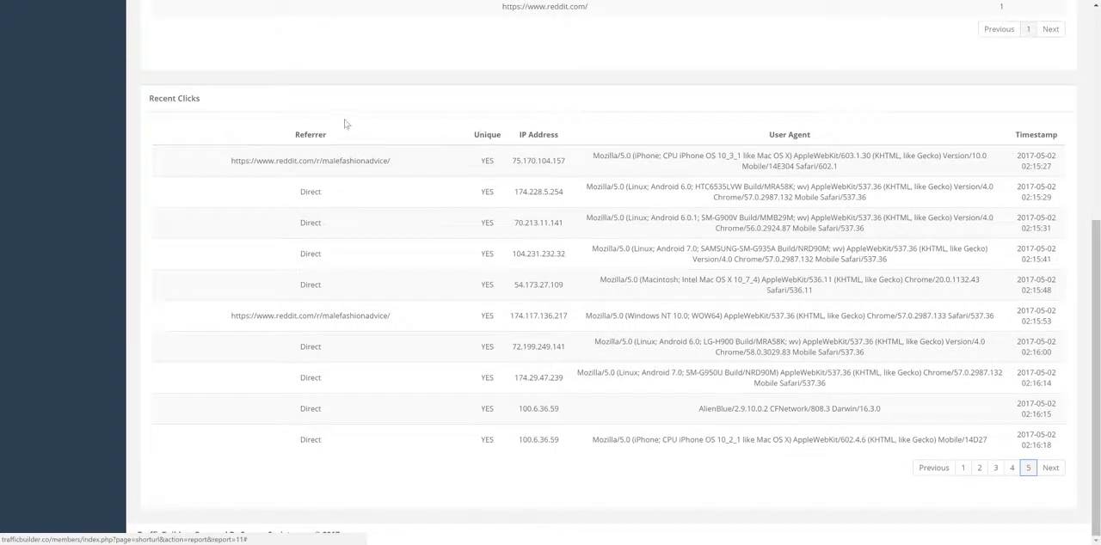
scroll(up, 3)
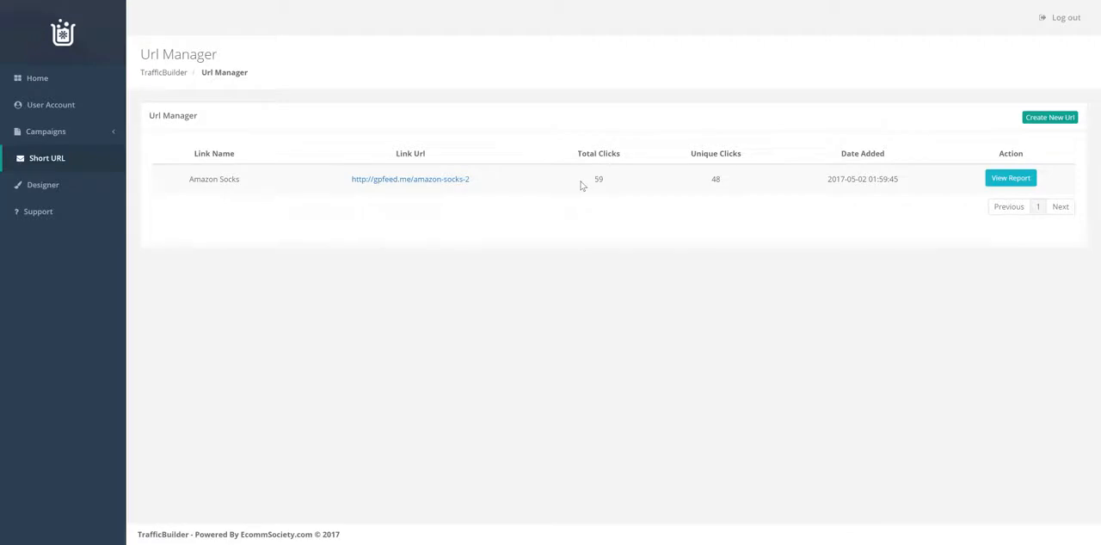
mouse_move(548, 251)
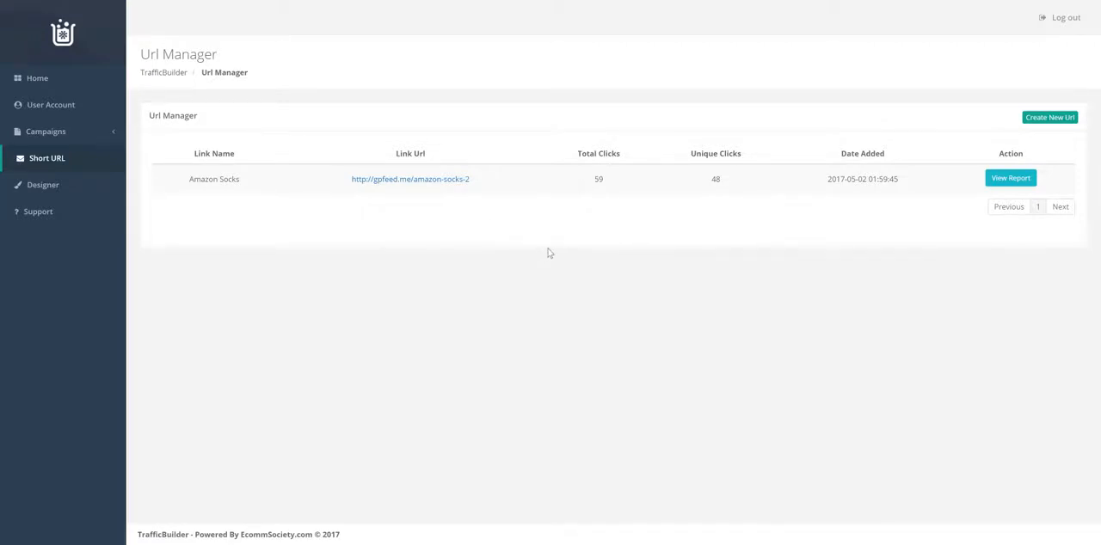
mouse_move(722, 401)
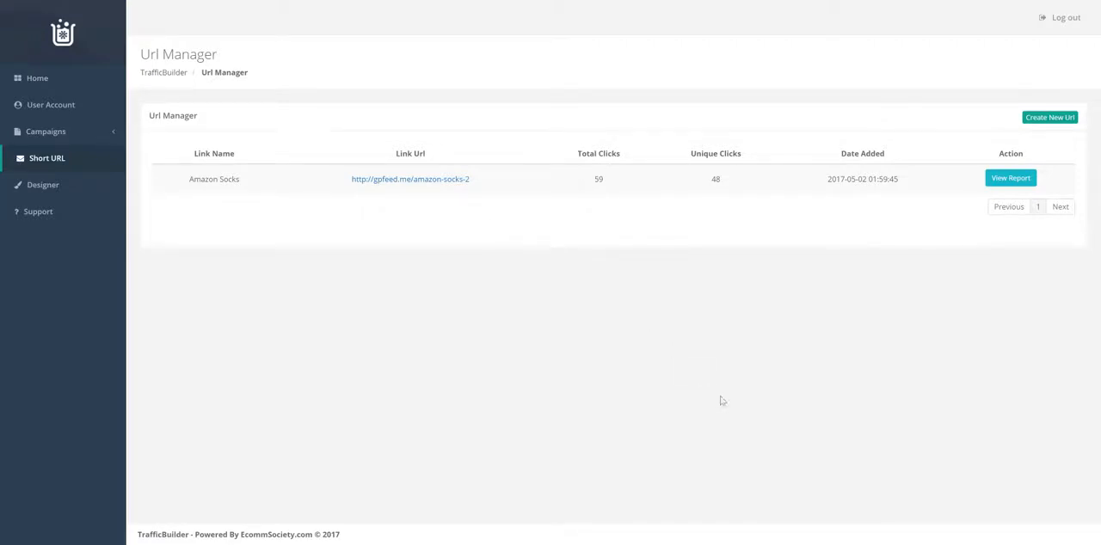
- Confirm the Amazon Socks 2 campaign report shows all 20 of 20 actions, then return to the short URL list
click(44, 130)
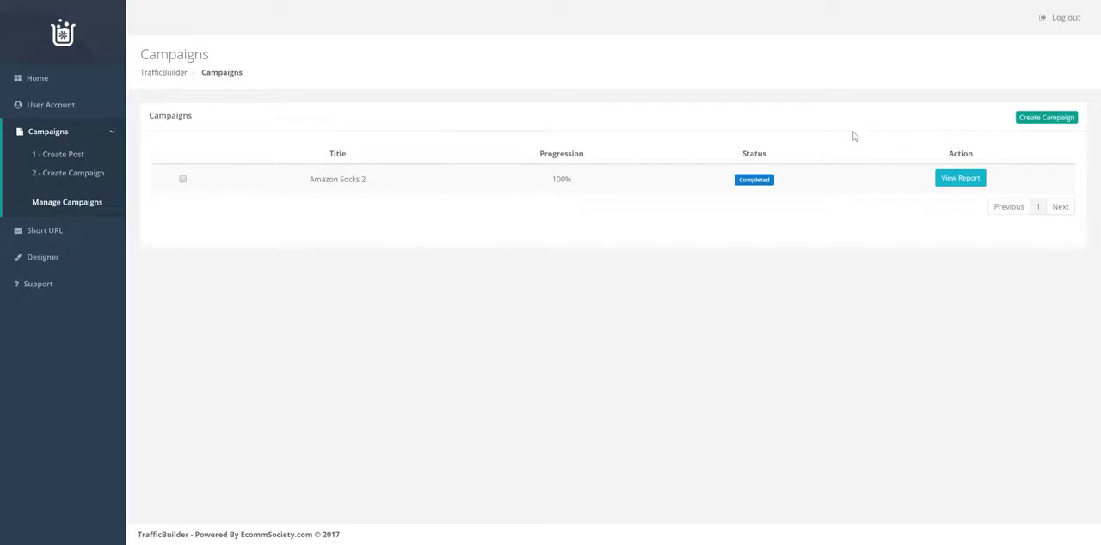
mouse_move(576, 160)
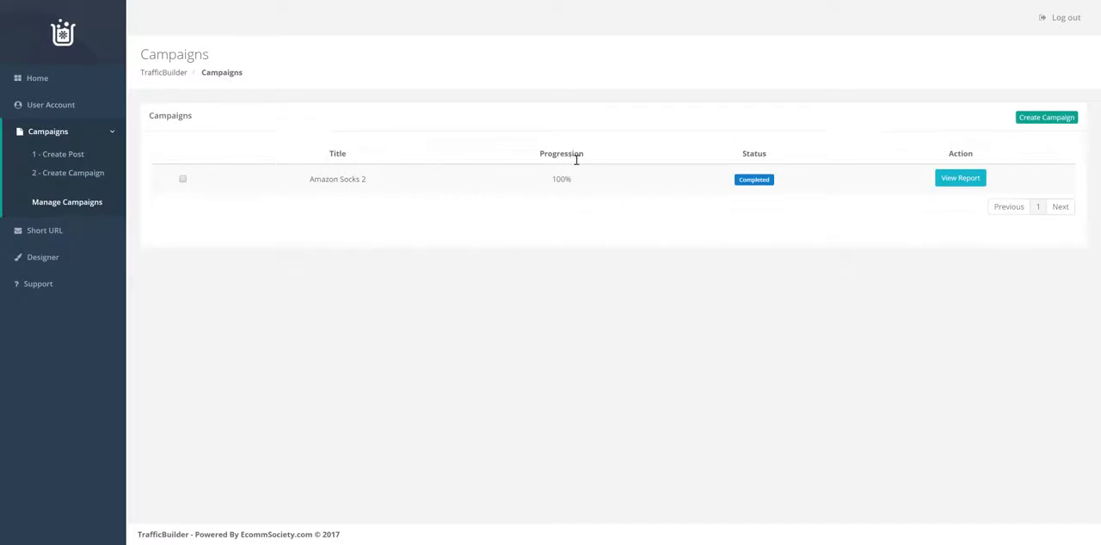
mouse_move(767, 137)
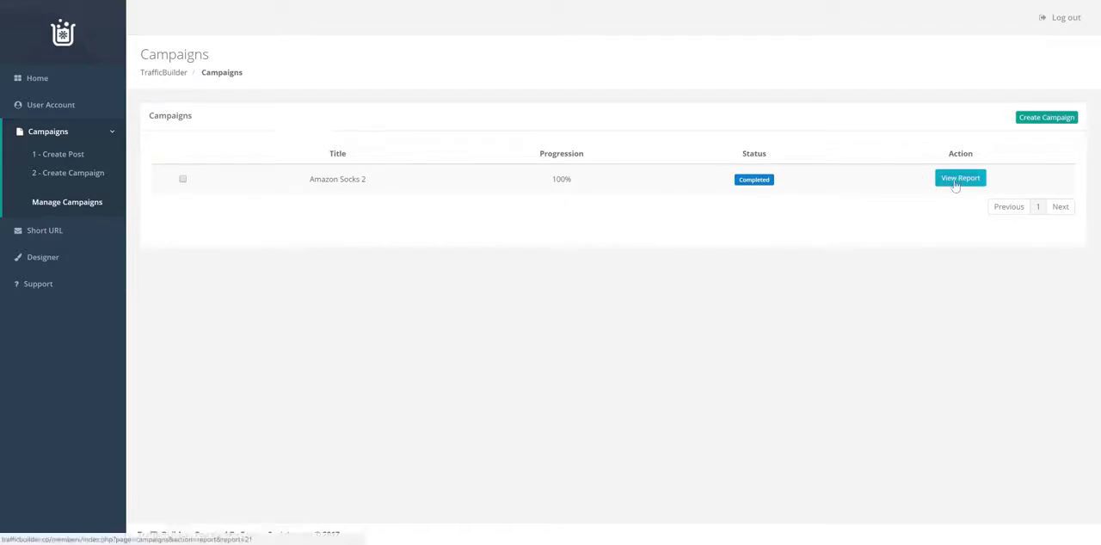
click(960, 178)
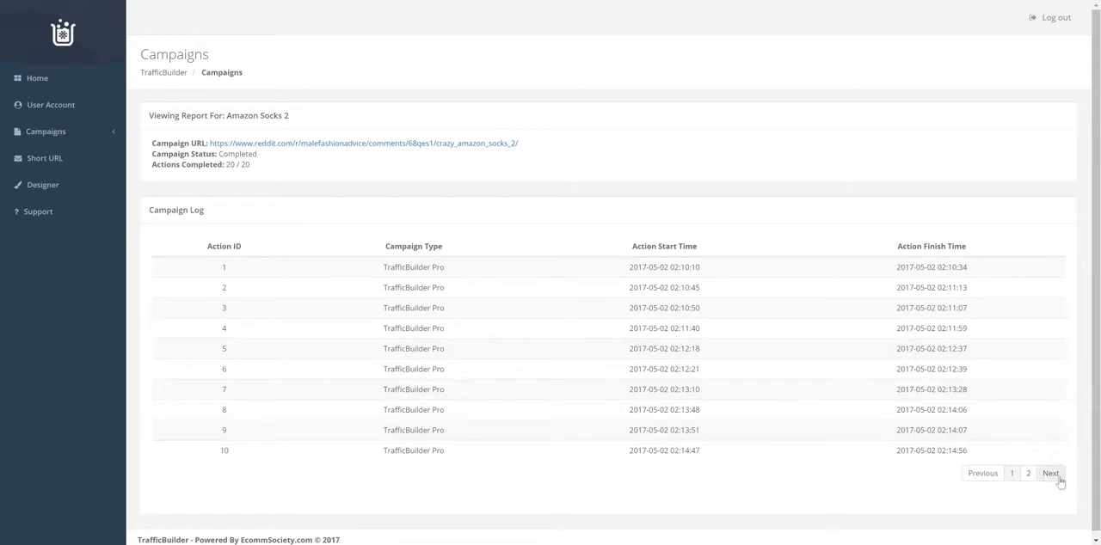
click(1058, 473)
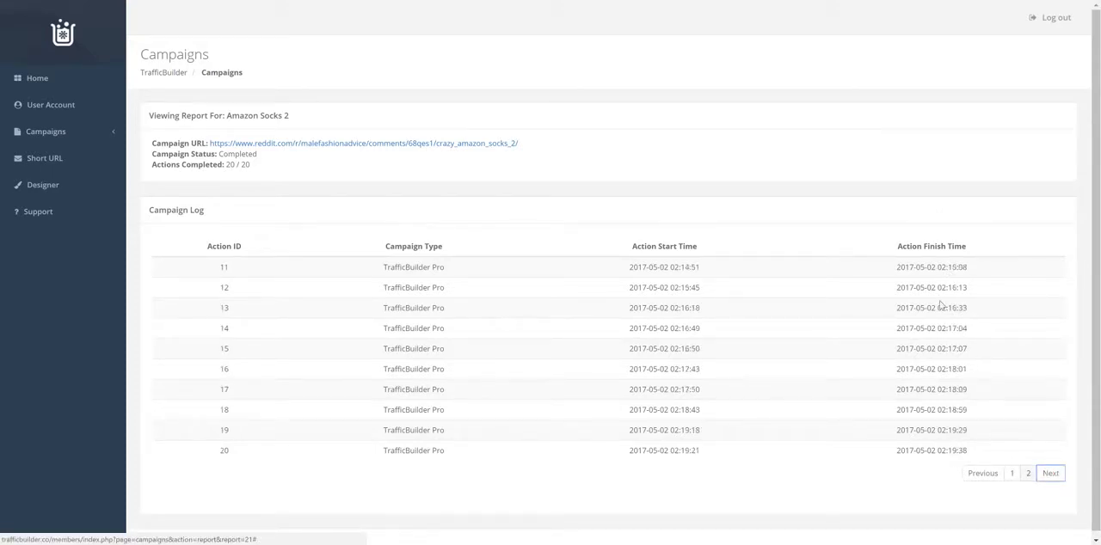
mouse_move(225, 93)
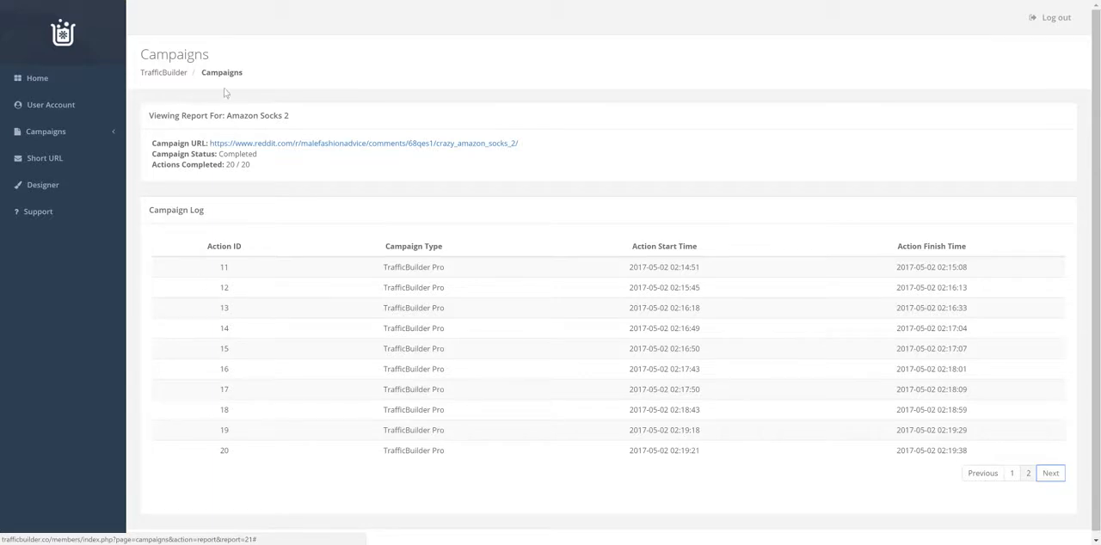
mouse_move(44, 158)
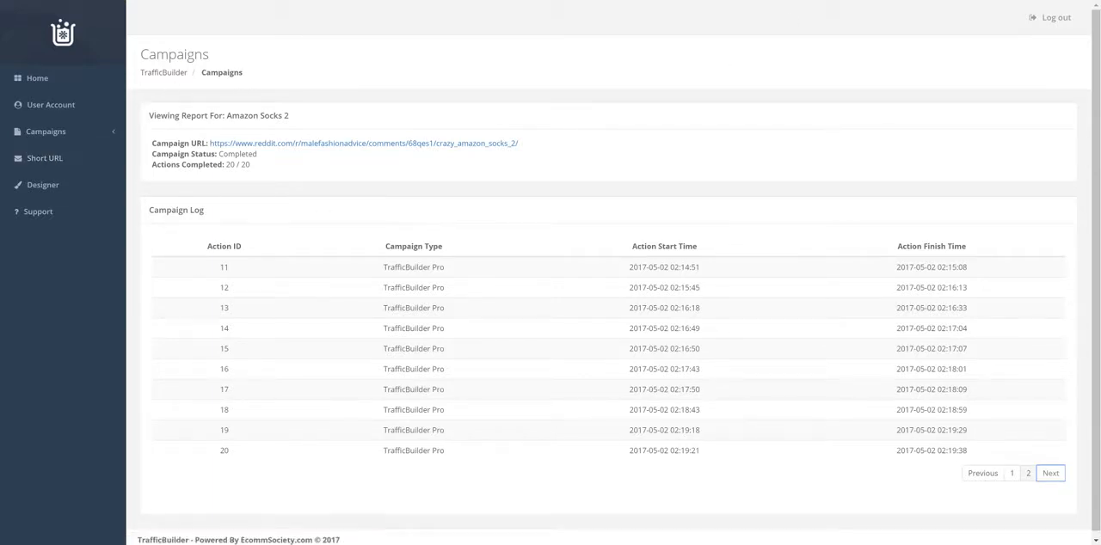
click(44, 158)
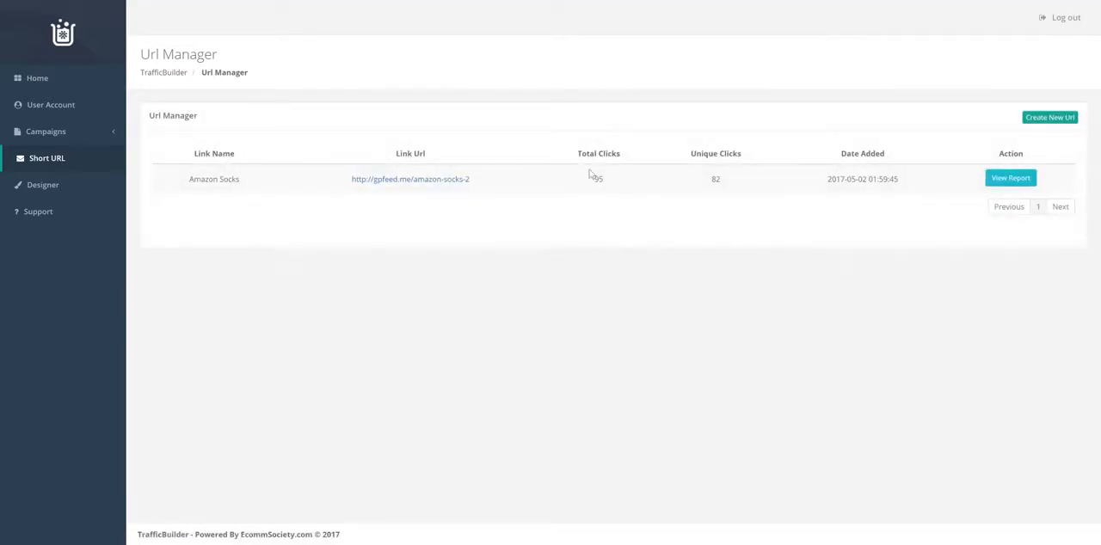
- Review the Amazon Socks click report, highlighting the total clicks figure now at 101
click(1009, 179)
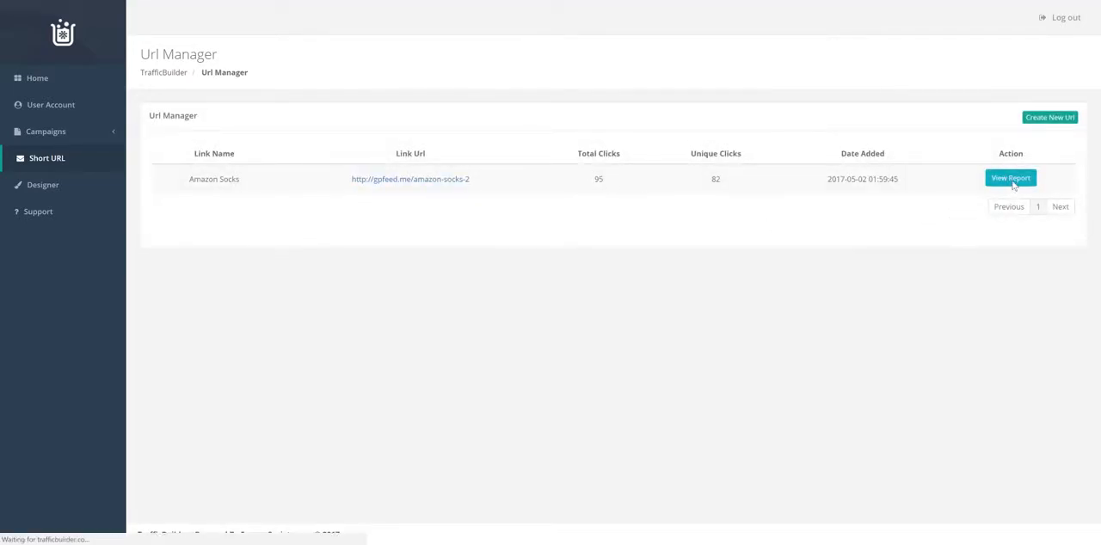
click(1009, 178)
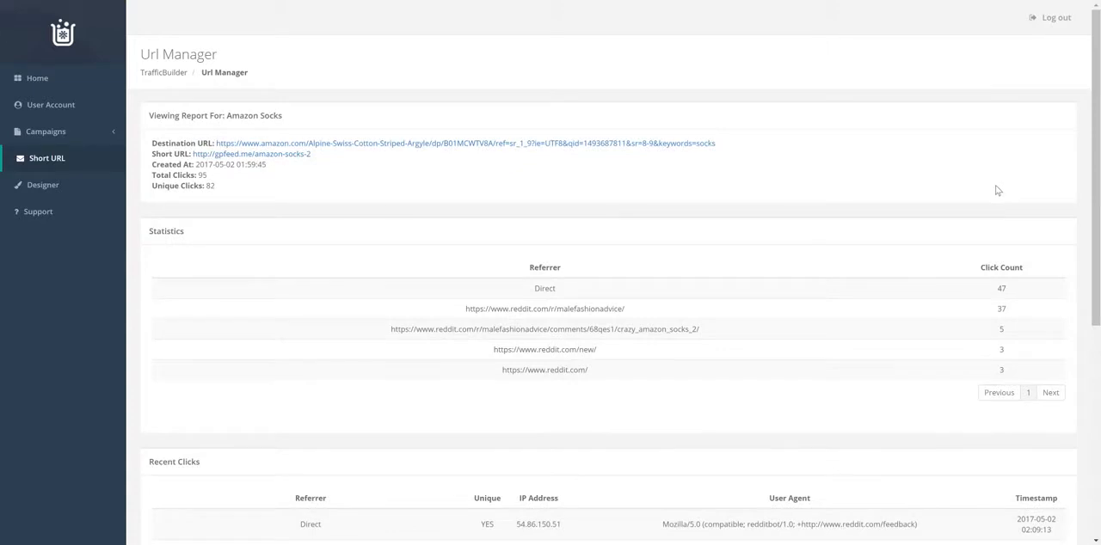
double_click(203, 176)
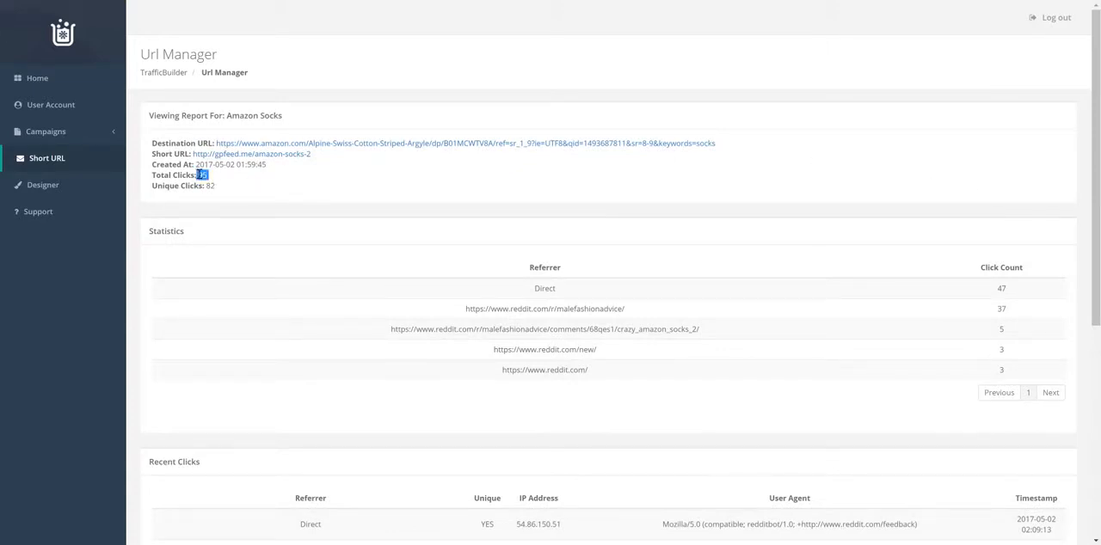
mouse_move(492, 213)
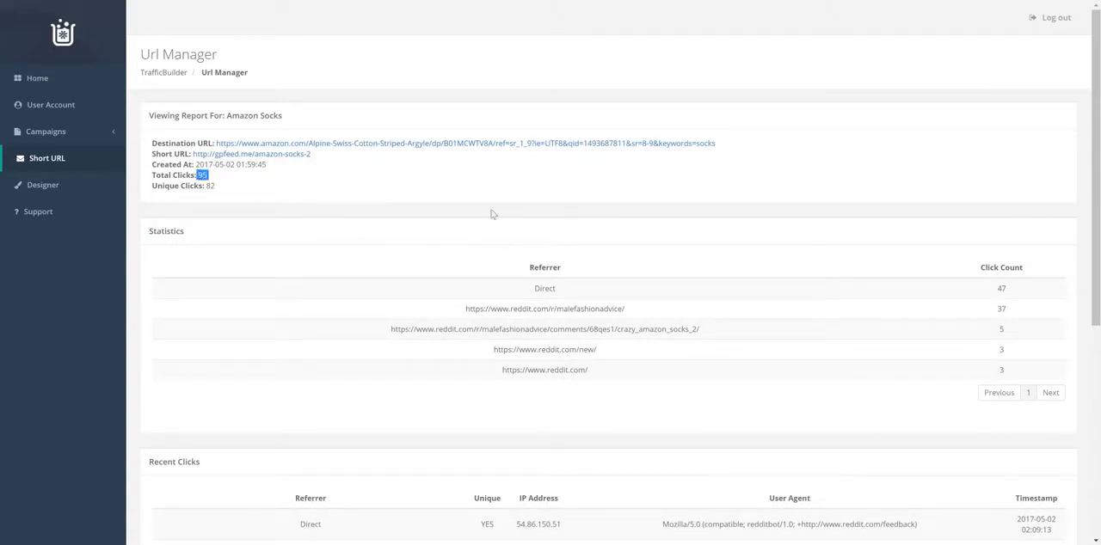
mouse_move(720, 137)
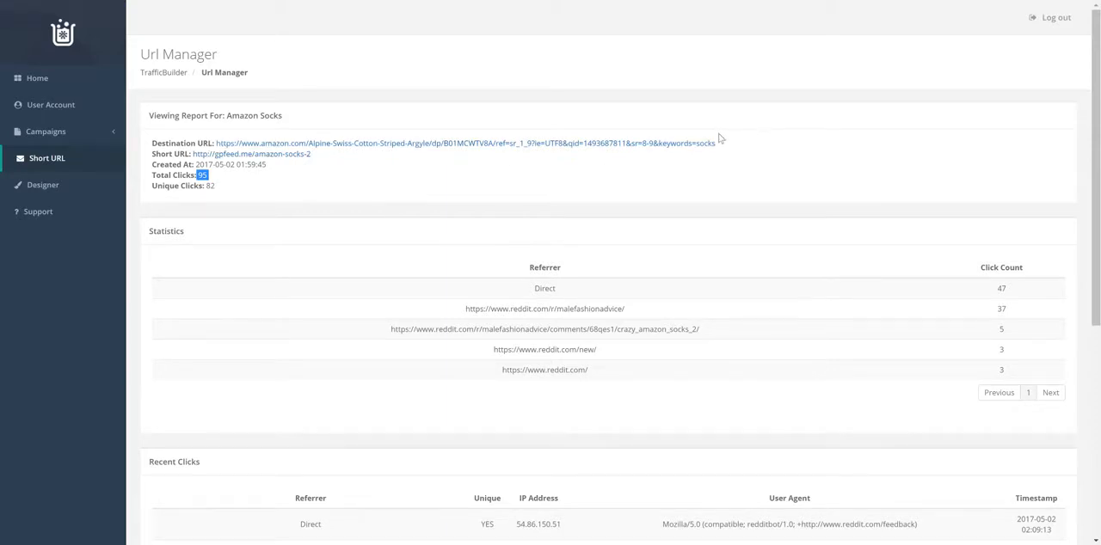
mouse_move(722, 144)
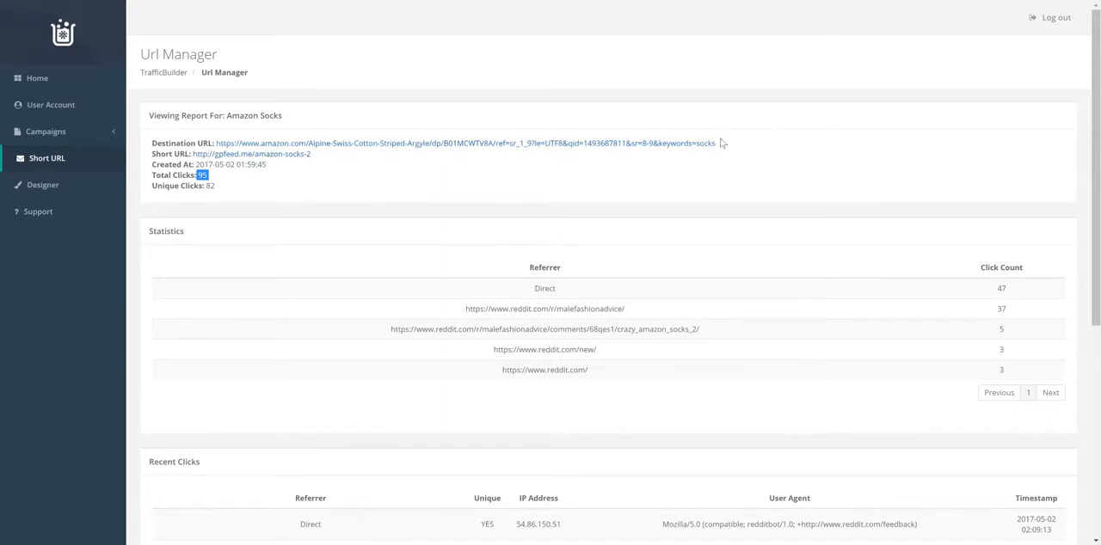
mouse_move(765, 150)
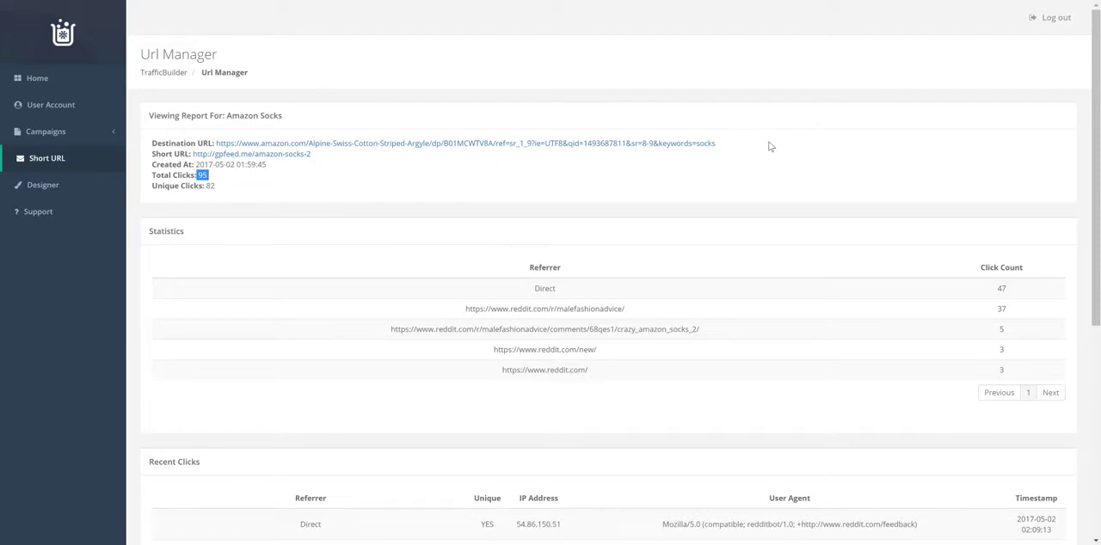
mouse_move(747, 155)
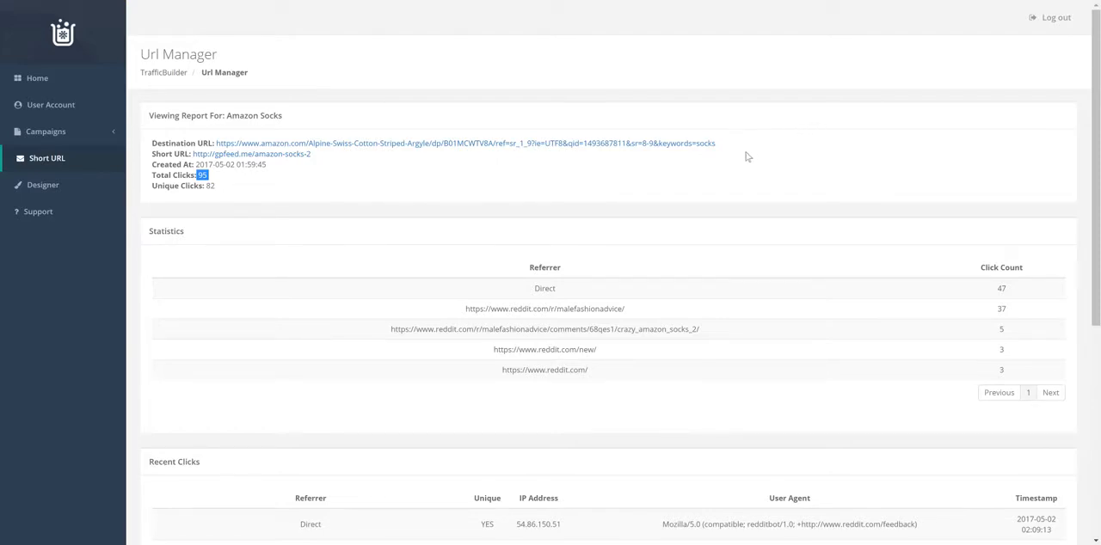
scroll(down, 3)
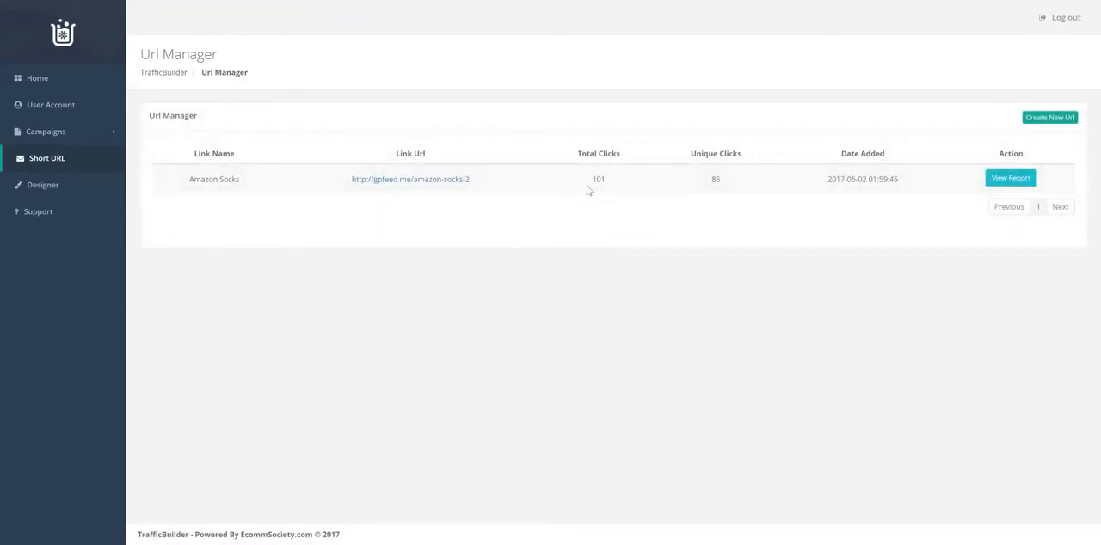
mouse_move(781, 430)
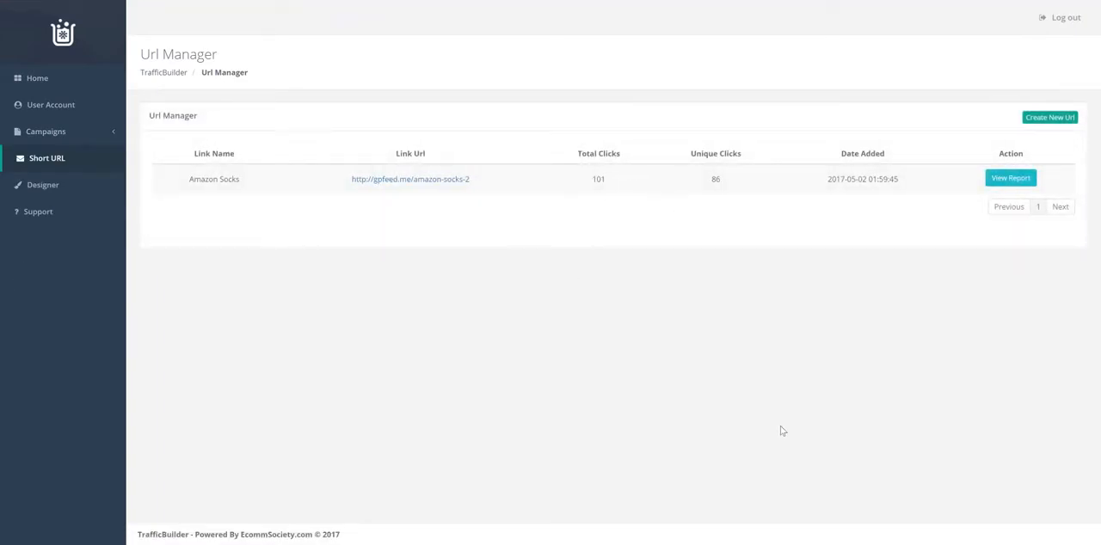